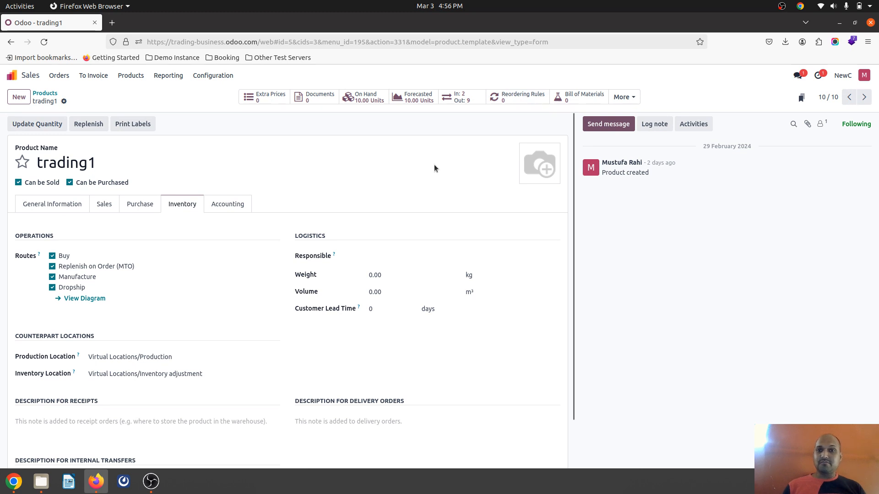
mouse_move(27, 270)
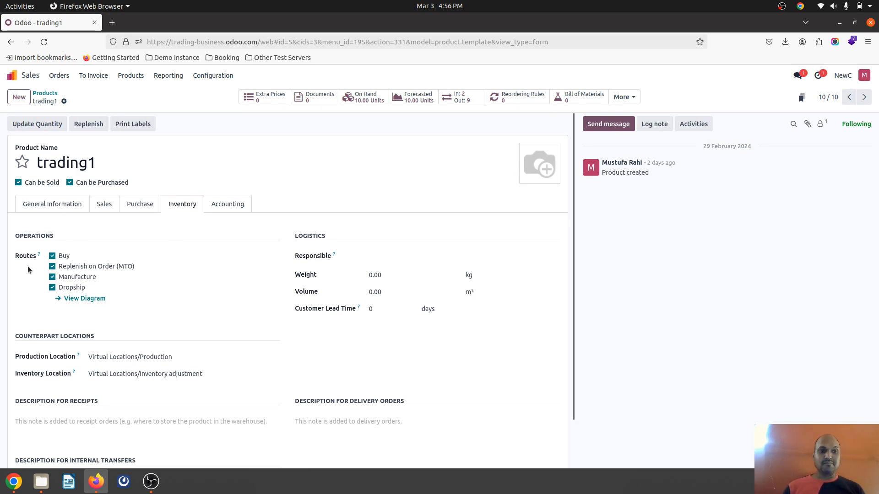
mouse_move(114, 259)
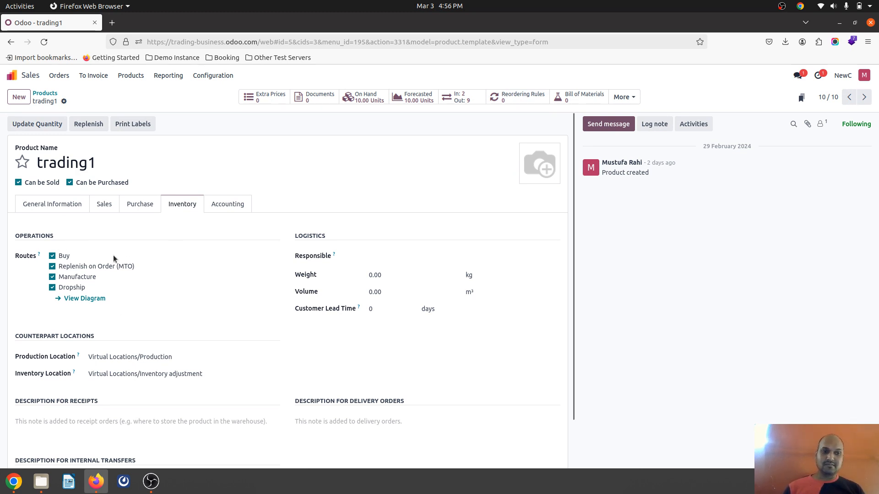
mouse_move(29, 259)
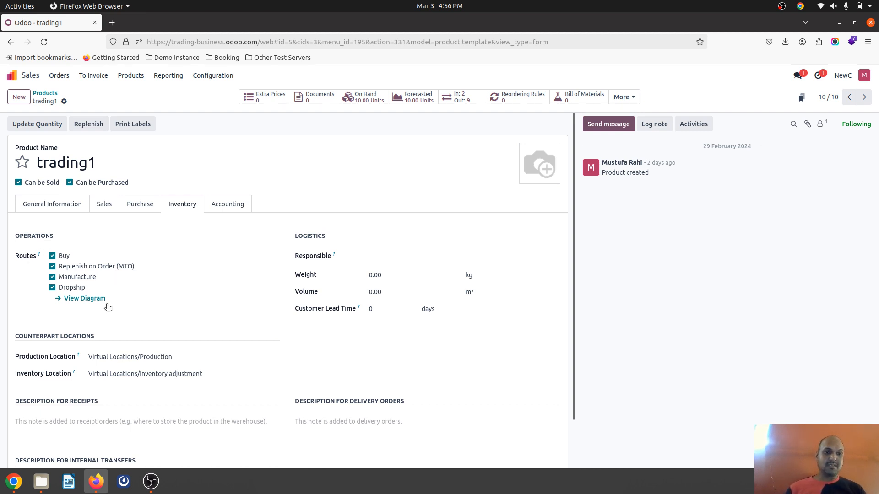
mouse_move(157, 302)
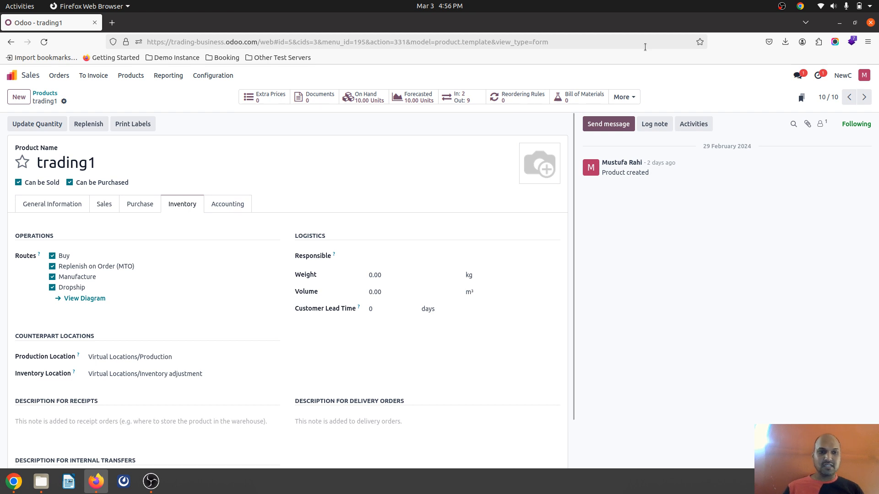
mouse_move(618, 70)
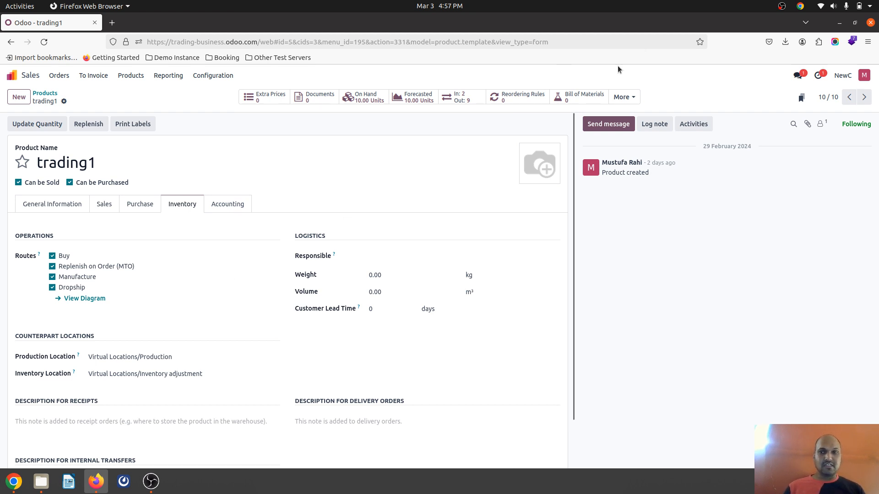
mouse_move(255, 255)
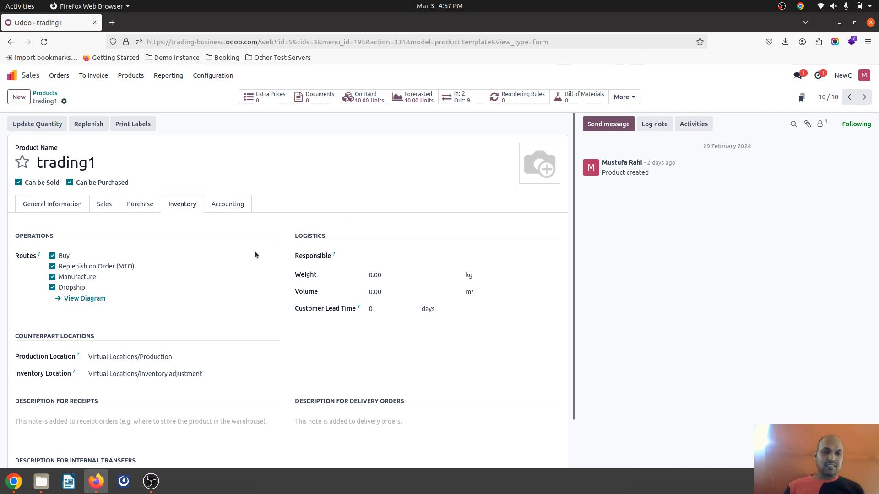
mouse_move(57, 280)
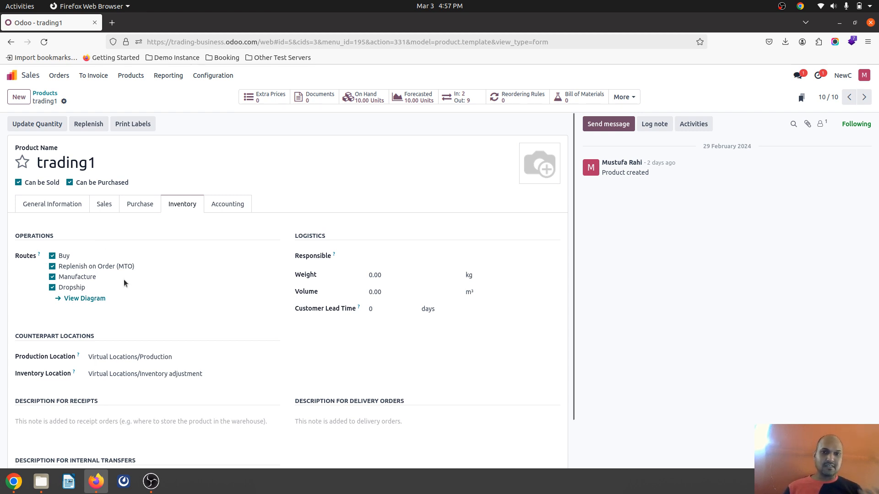
mouse_move(152, 276)
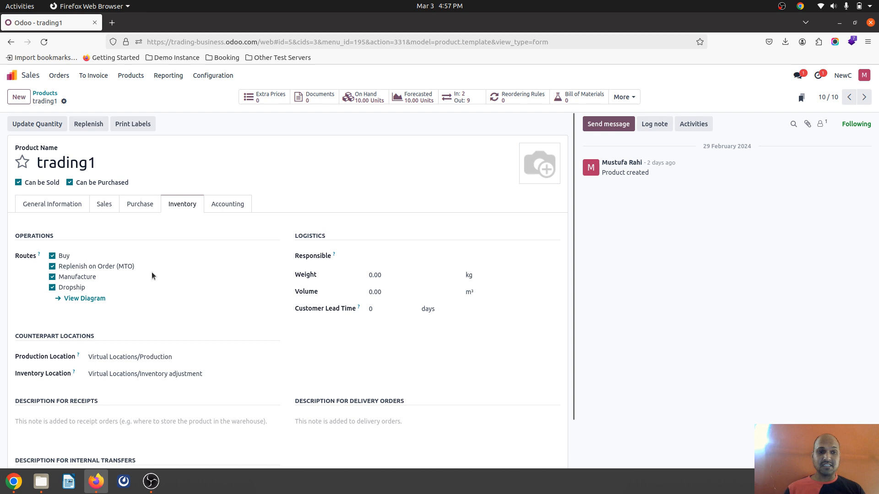
mouse_move(330, 148)
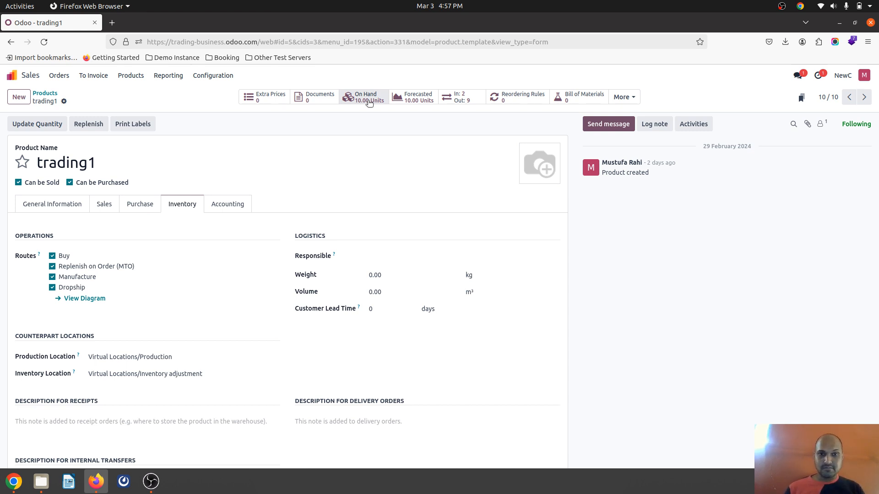
mouse_move(360, 129)
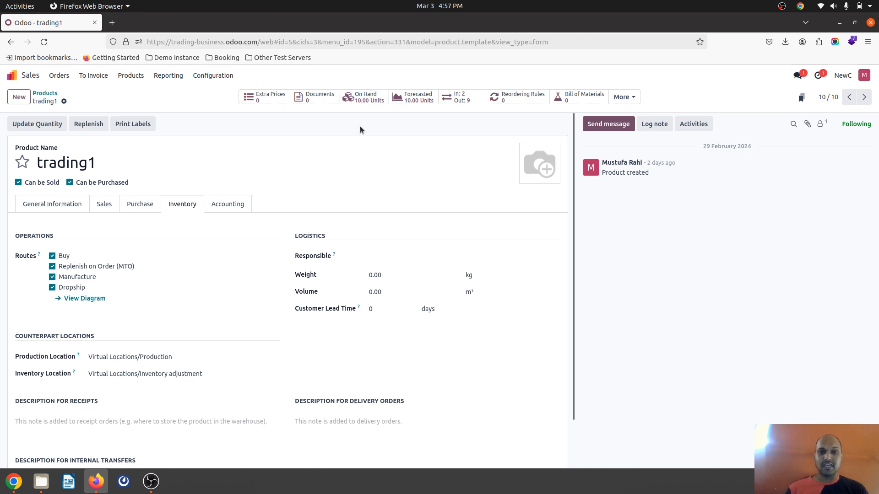
mouse_move(328, 130)
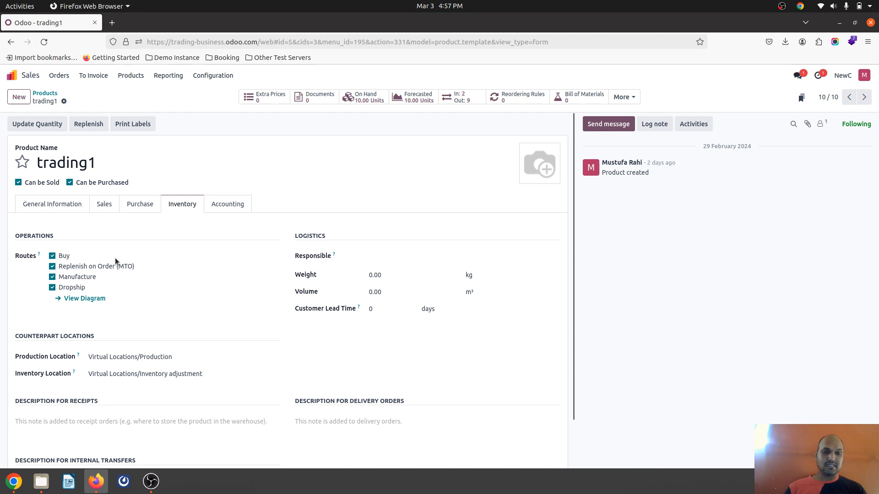
mouse_move(77, 275)
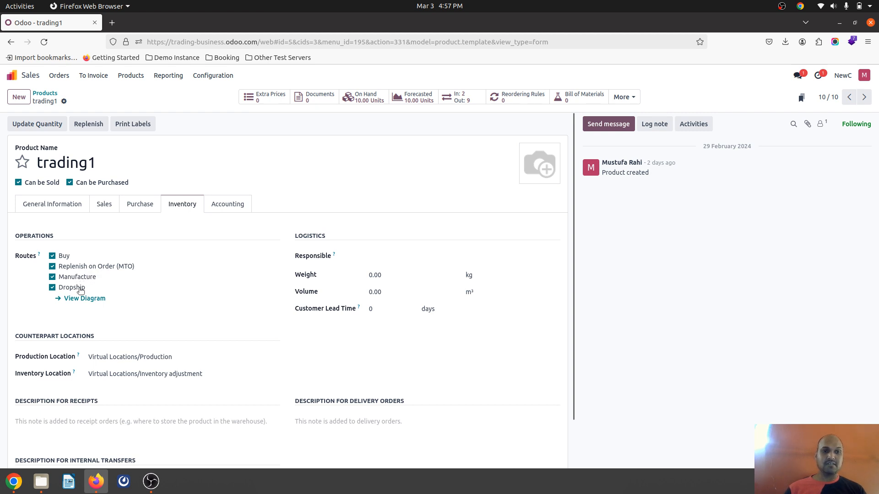
mouse_move(140, 205)
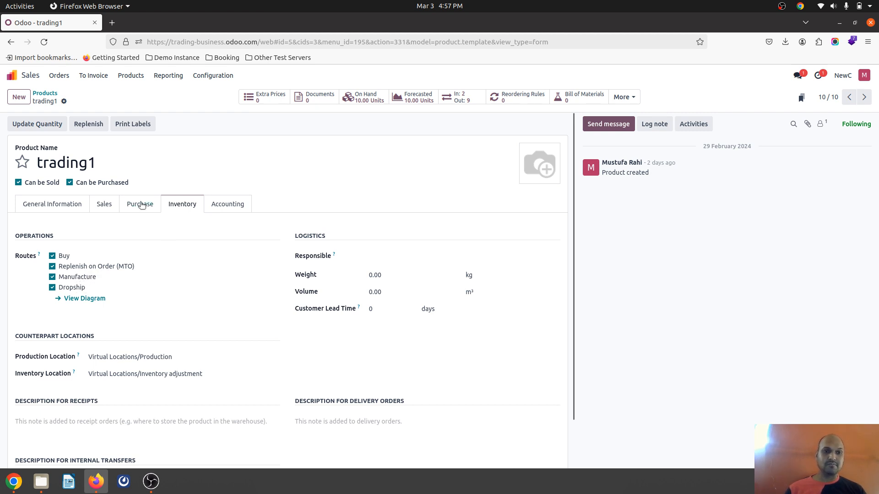
Check Vendor1's 10-day delivery lead time on trading1, then switch to the Inventory app.
left_click(140, 203)
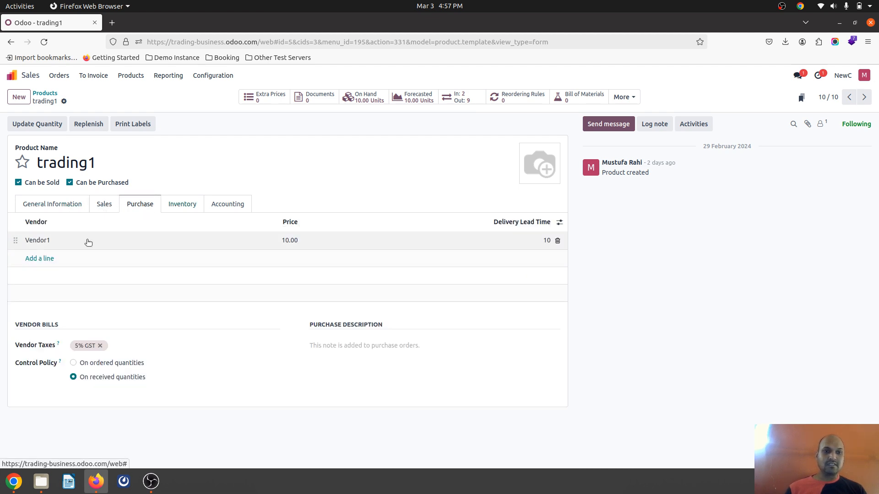
left_click(182, 203)
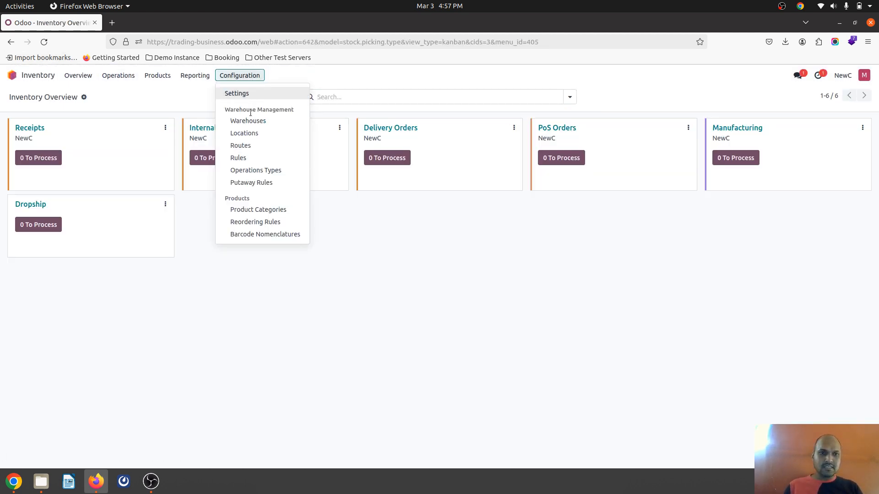
Review the route records one by one: Buy, Replenish on Order (MTO), Manufacture and Dropship.
left_click(240, 145)
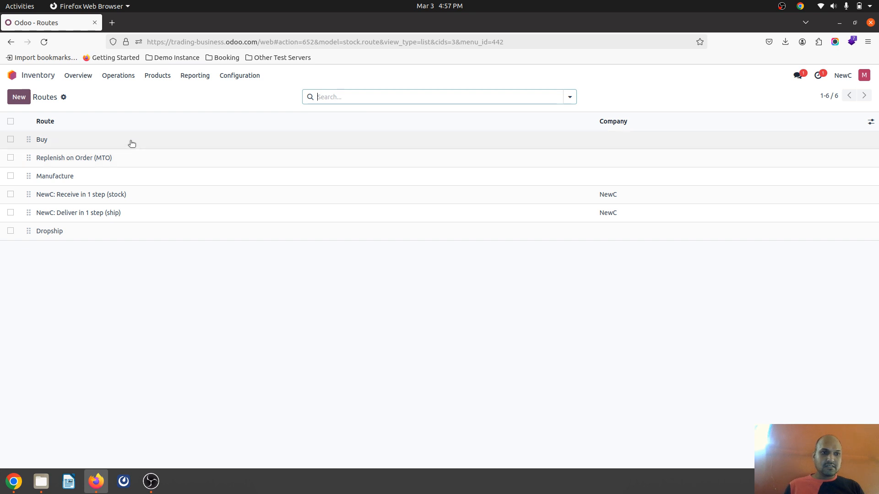
left_click(42, 139)
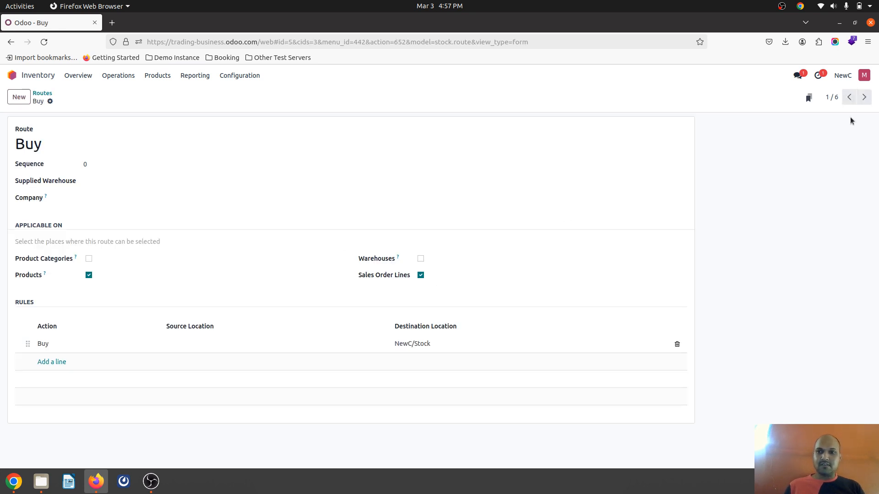
left_click(863, 97)
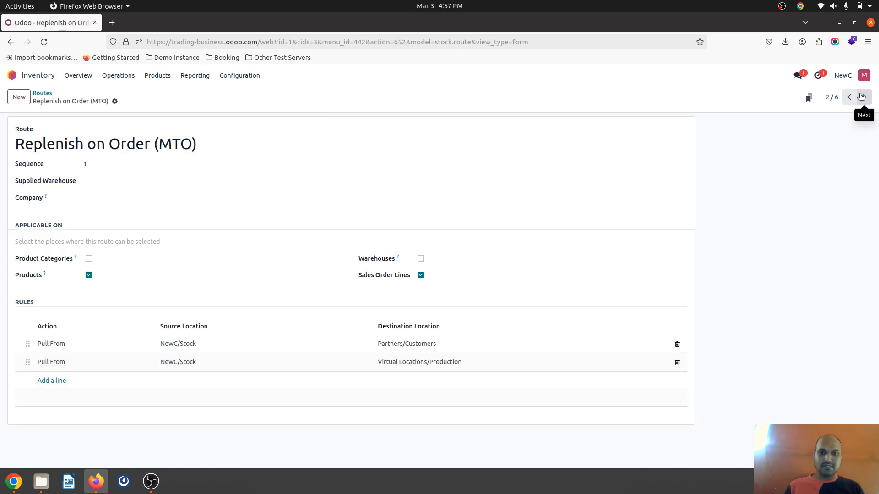
left_click(862, 97)
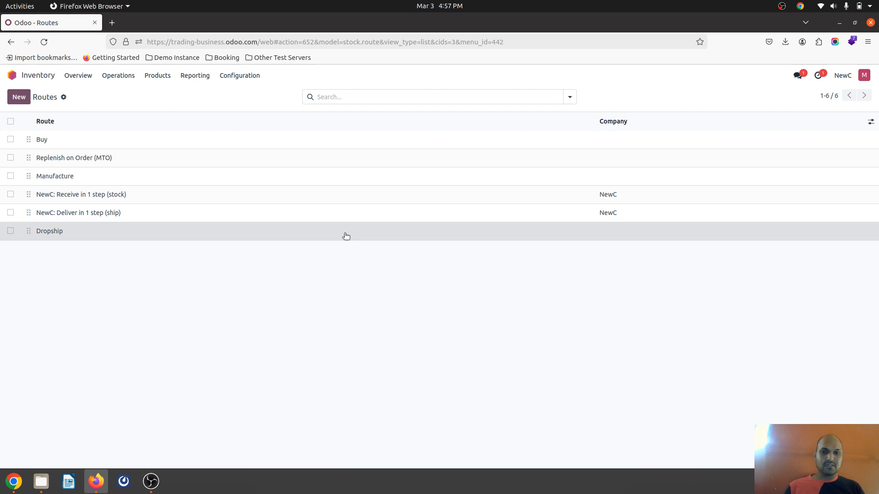
left_click(49, 230)
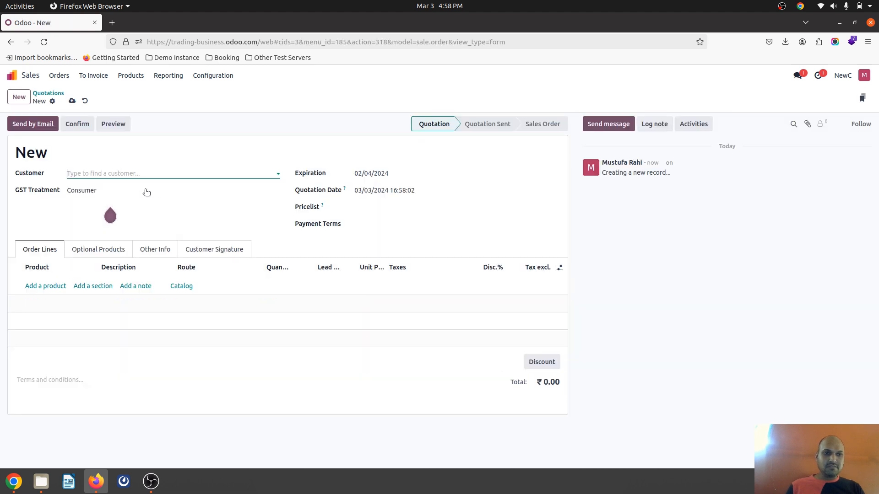
Create and save quotation S00021 for Customer2 with a 10-unit trading1 line.
type("Customer2")
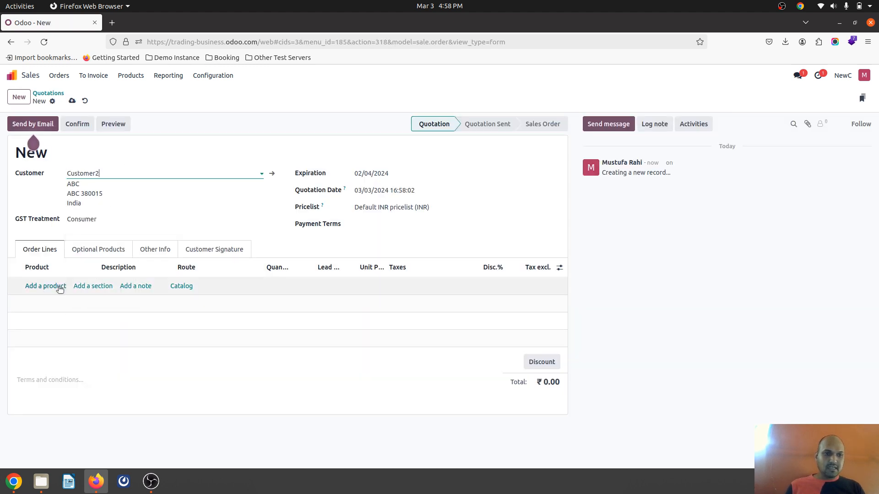
left_click(46, 285)
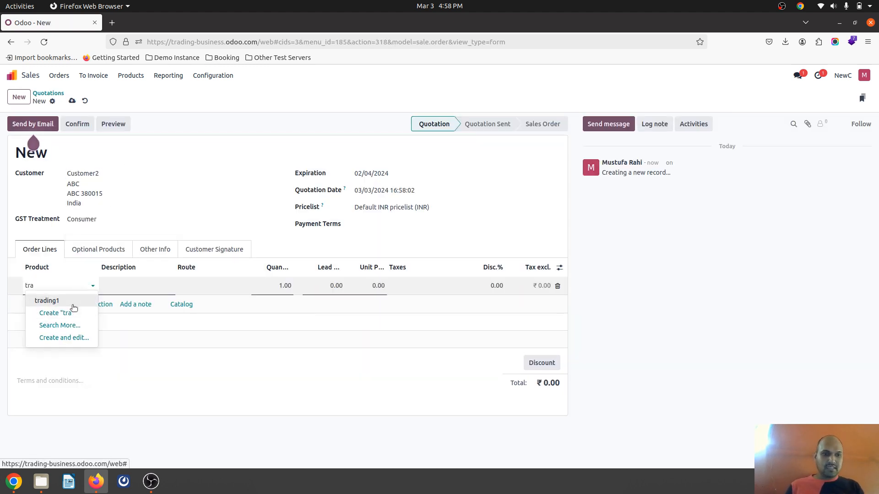
left_click(47, 300)
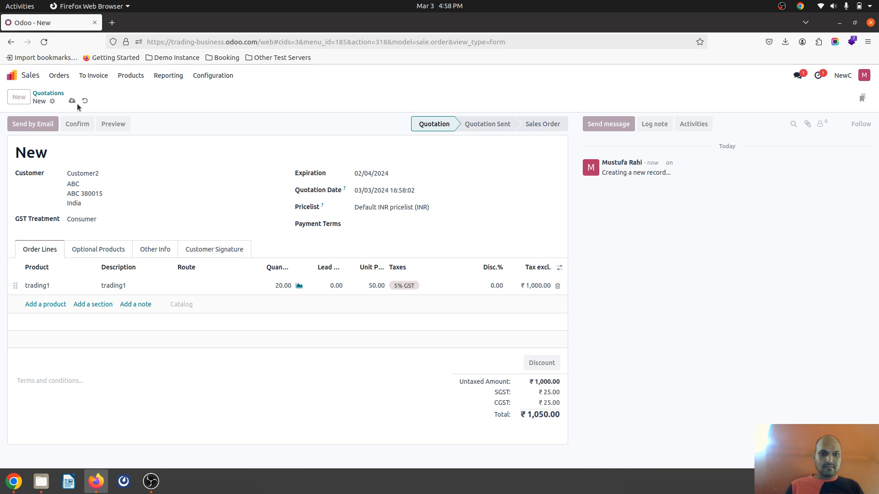
left_click(72, 101)
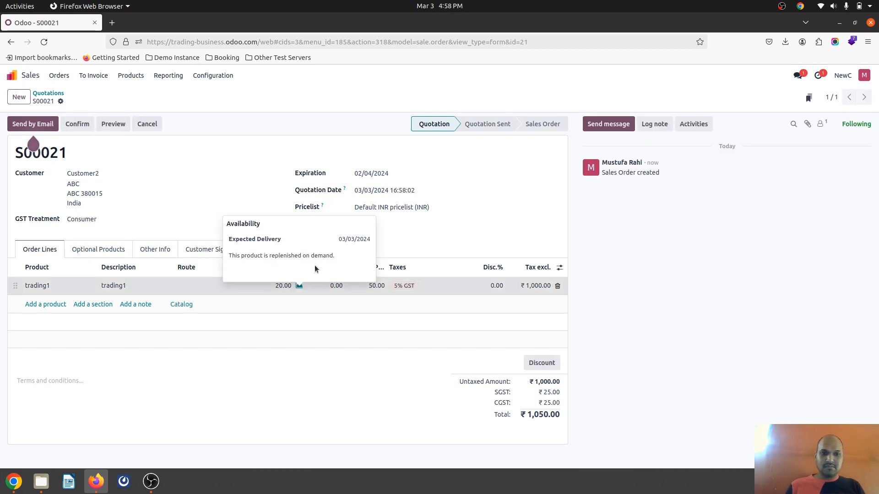
mouse_move(171, 172)
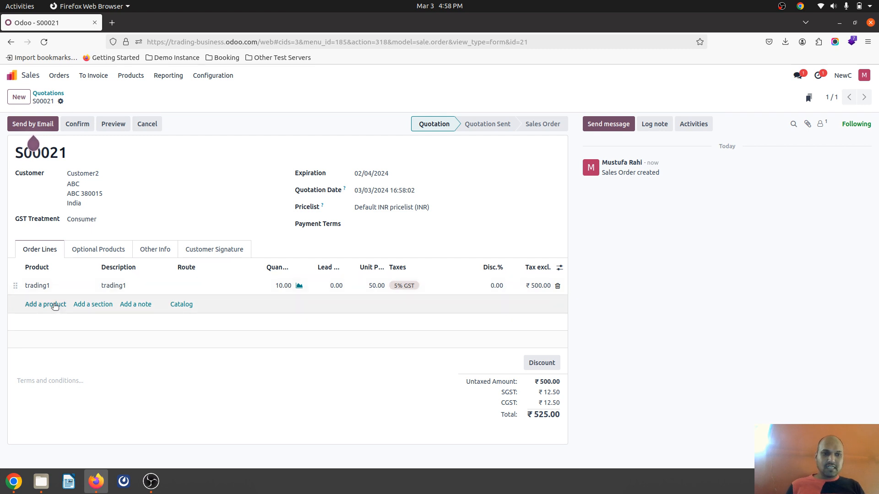
Add trading1 lines routed via Buy (20 units) and Manufacture (50 units).
left_click(45, 304)
type("trading1")
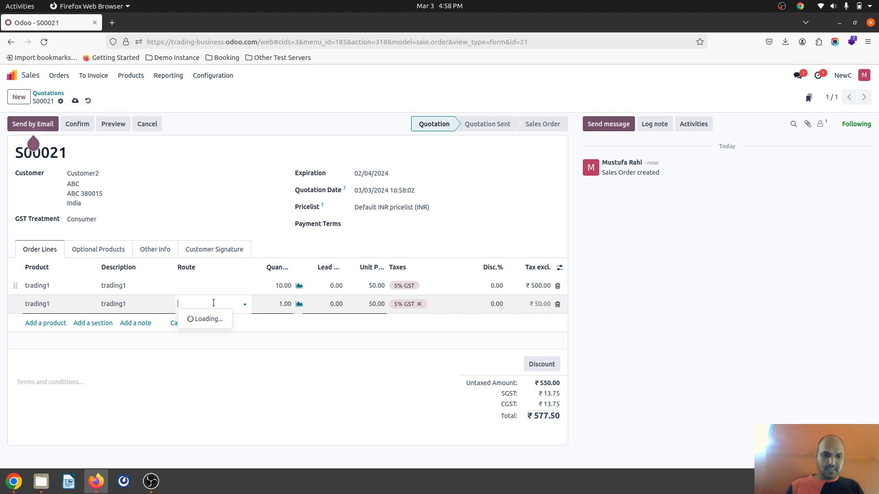
type("Buy")
left_click(272, 303)
type("10")
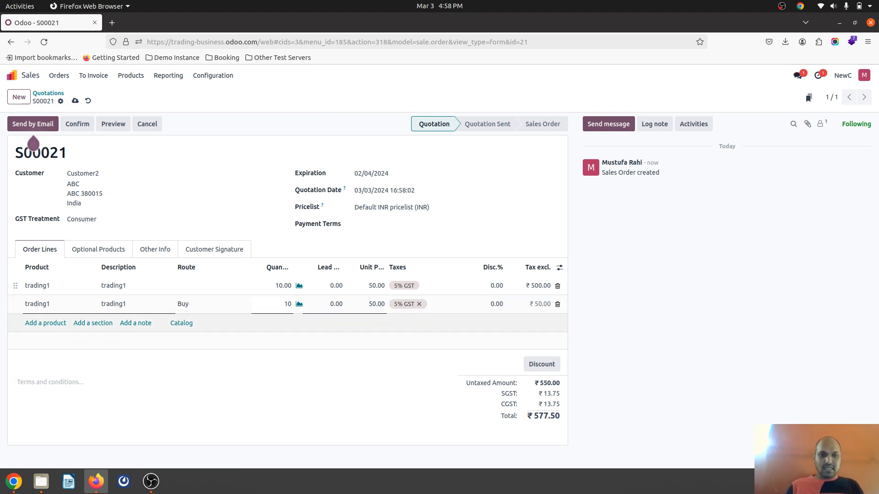
type("20")
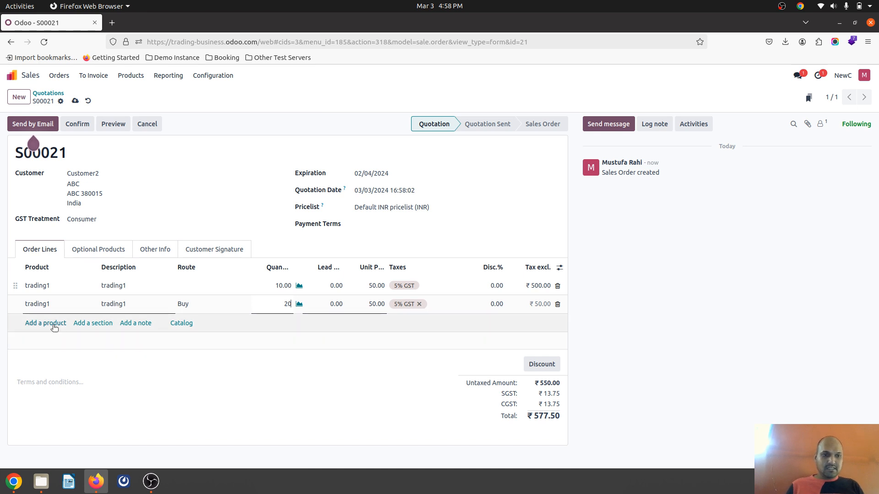
left_click(45, 322)
type("trading1")
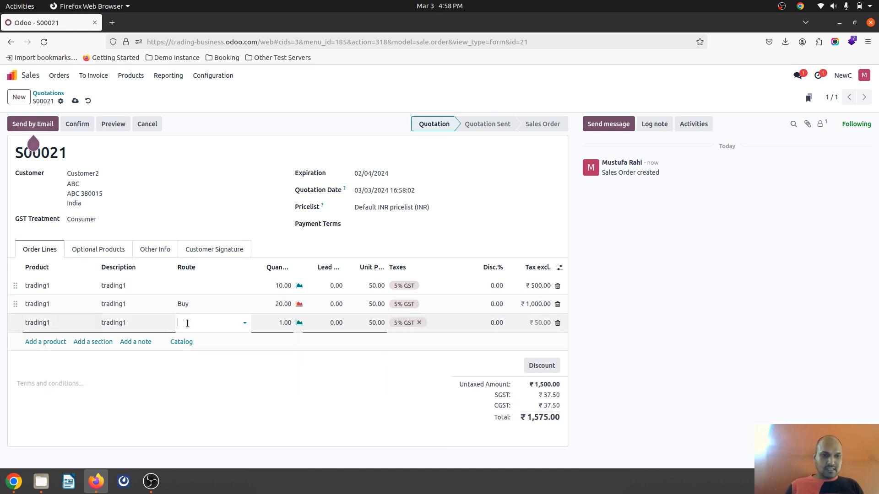
left_click(196, 323)
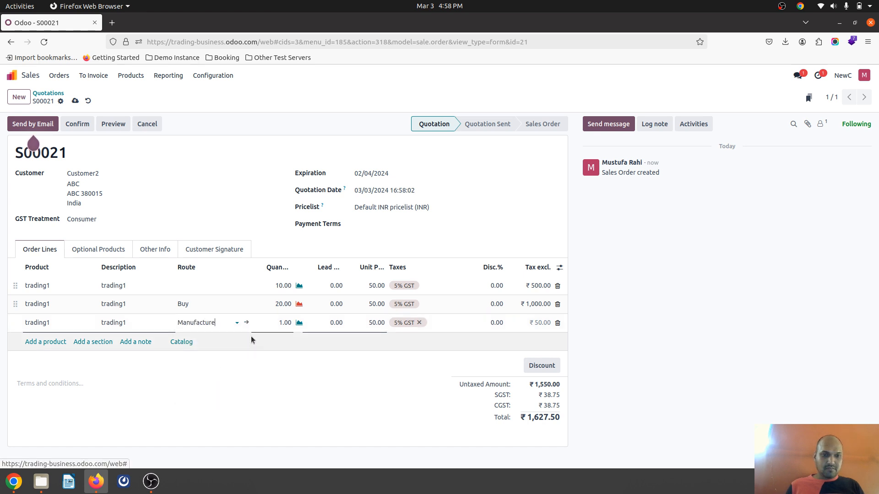
type("50")
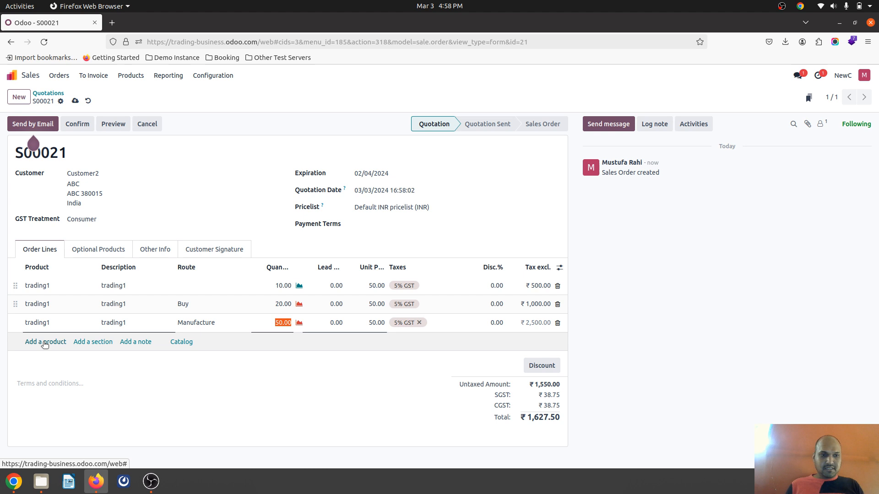
Add a fourth trading1 line of 50 units routed via Dropship.
left_click(45, 342)
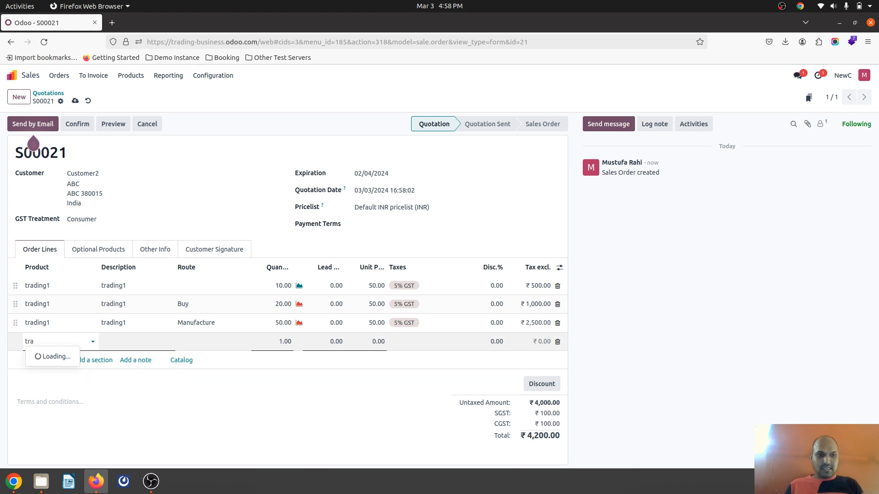
left_click(212, 341)
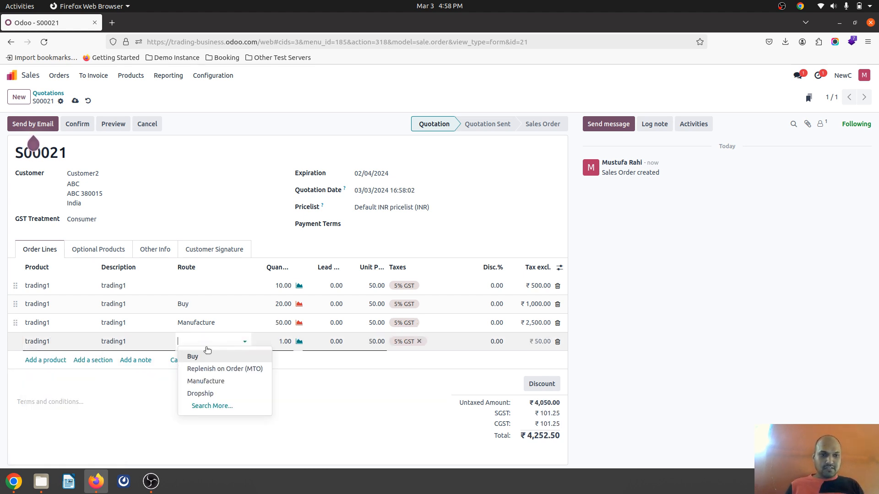
left_click(200, 393)
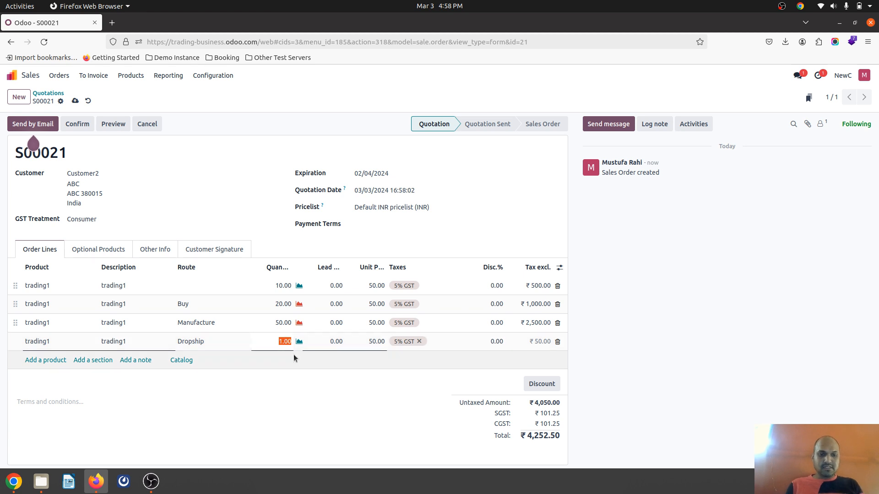
left_click(172, 220)
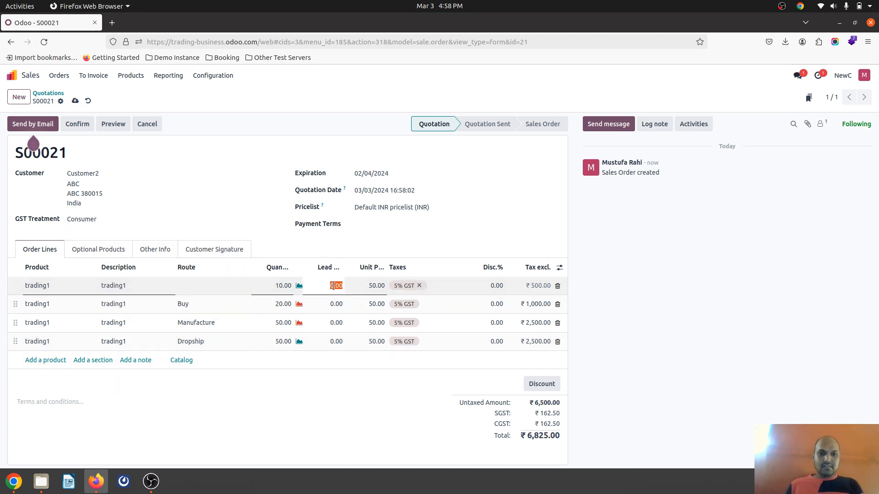
Set lead times of 5 (stock), 20 (Buy), 20 (Manufacture) and 10 (Dropship) days.
type("5")
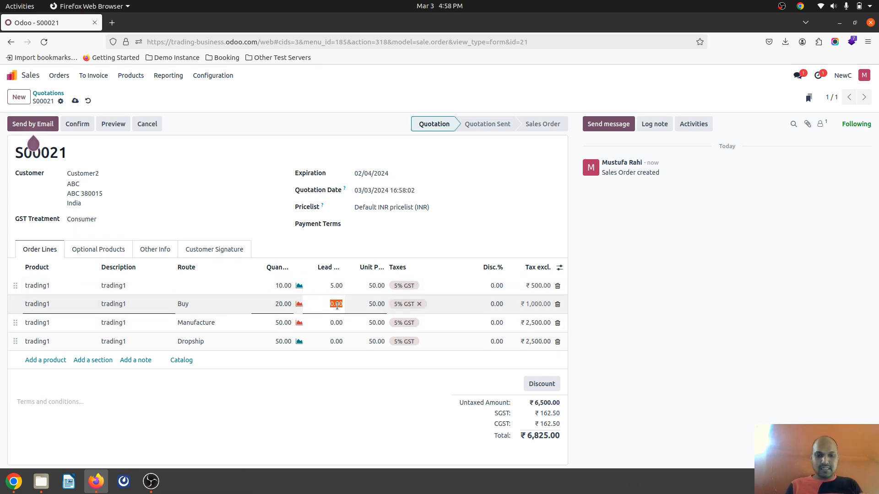
type("20.00")
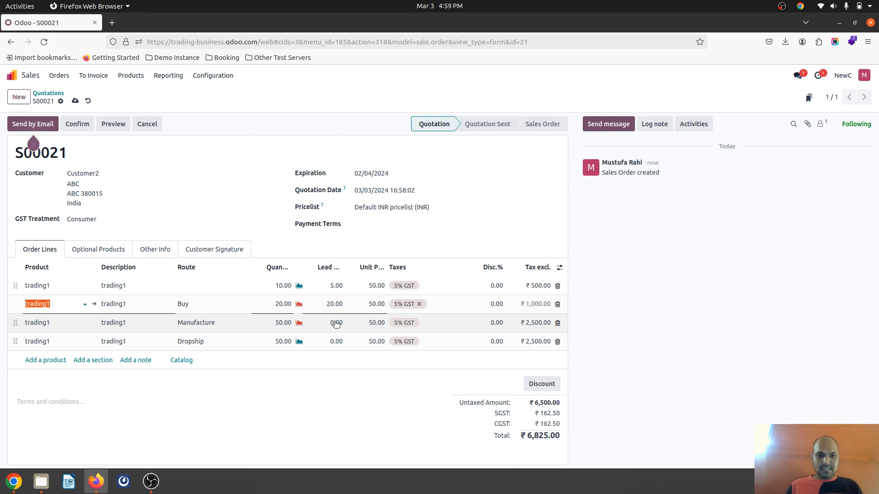
left_click(337, 322)
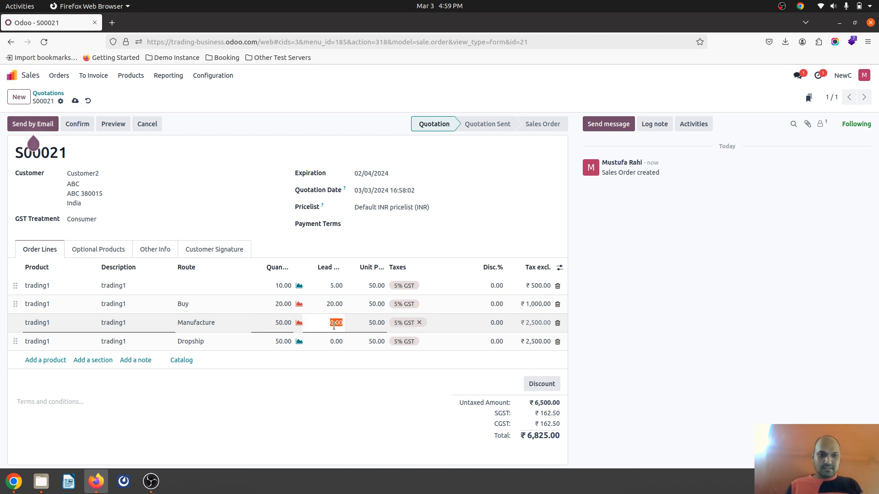
type("20")
left_click(323, 341)
type("10")
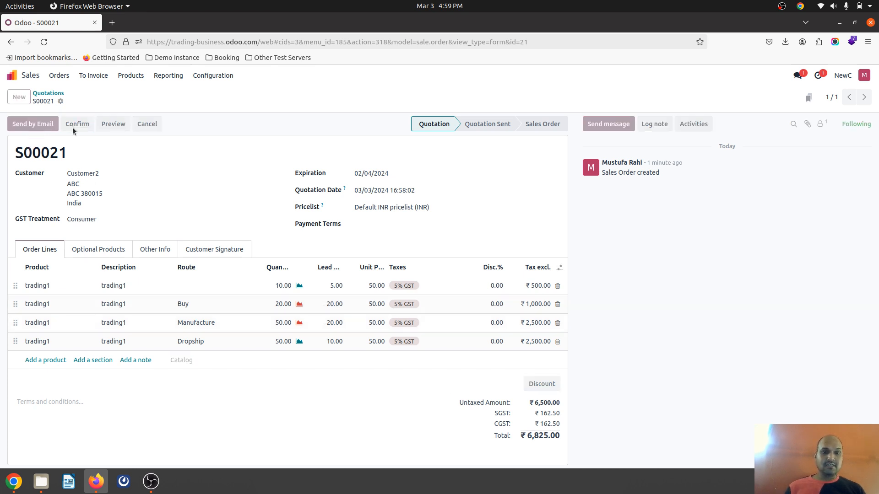
Confirm S00021, creating one delivery, two purchase orders and one manufacturing order.
left_click(77, 124)
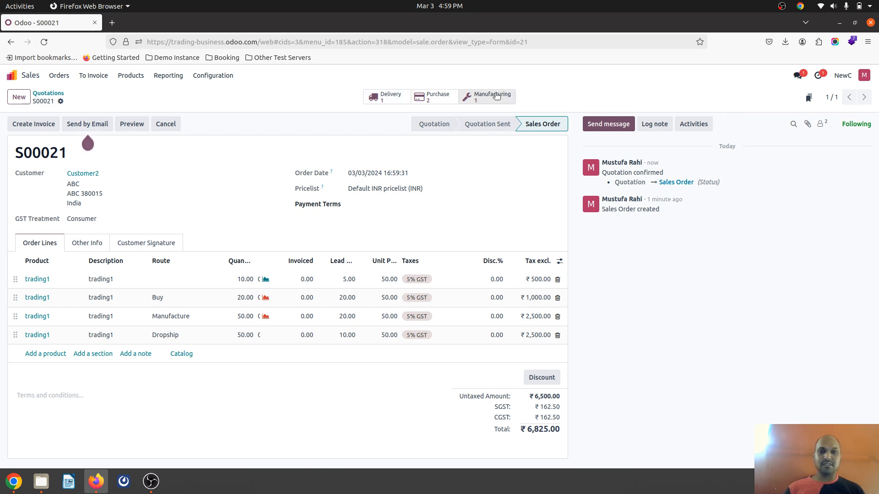
mouse_move(305, 243)
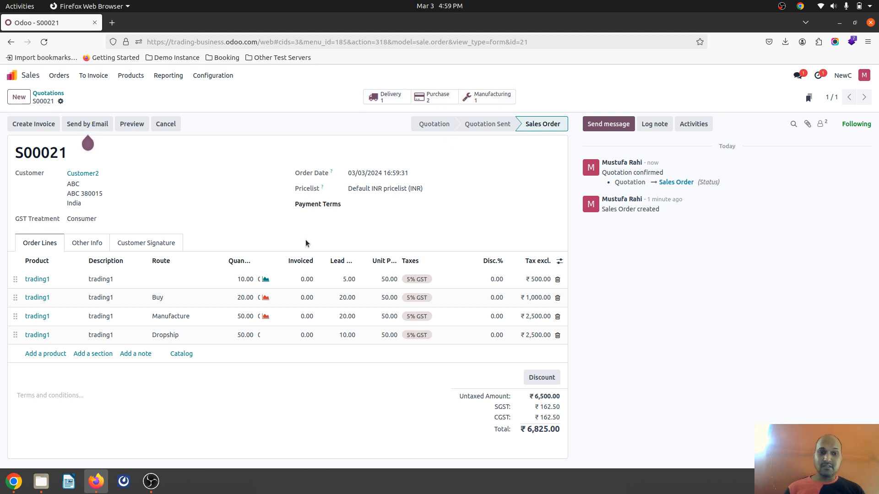
left_click(385, 97)
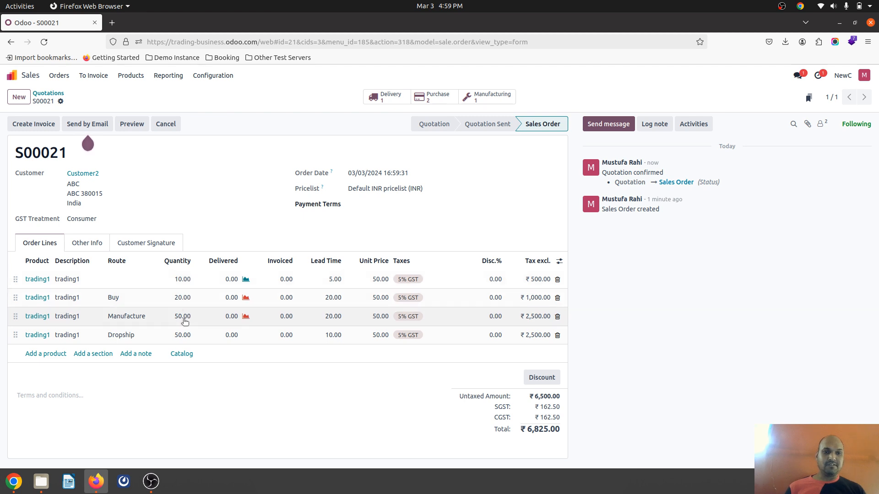
mouse_move(184, 334)
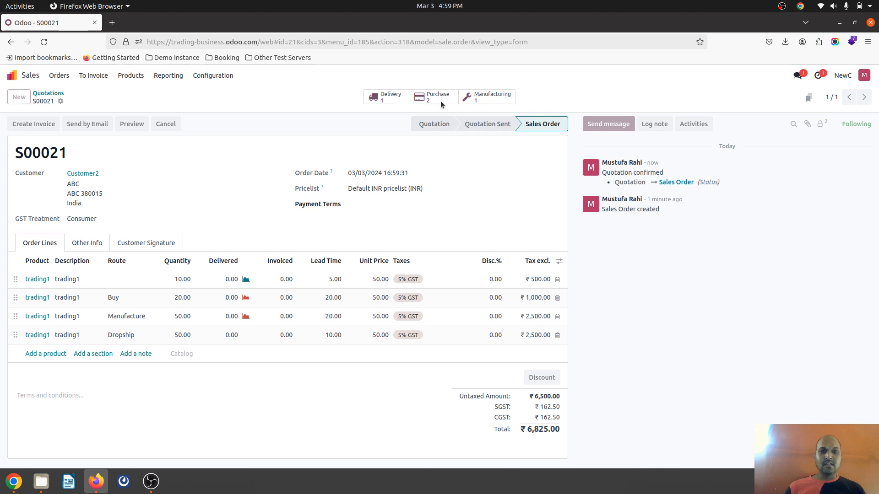
Confirm purchase order P00025 and dropship order P00026, then return to S00021.
left_click(437, 96)
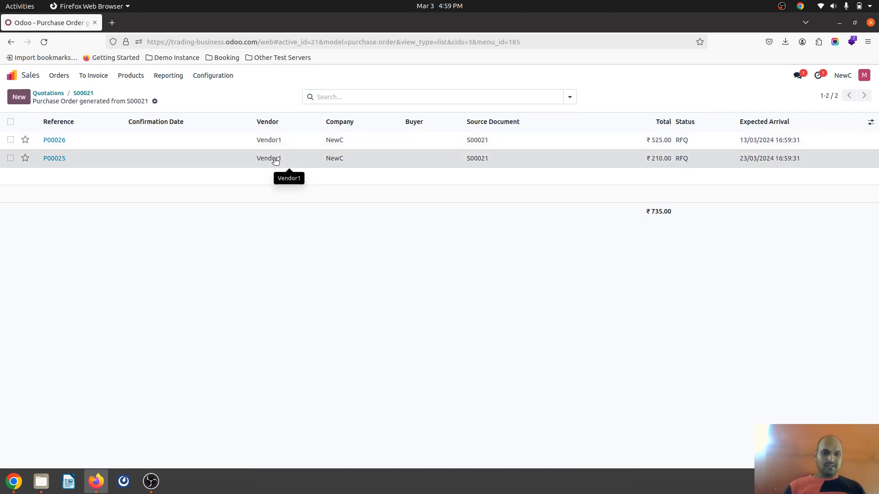
left_click(54, 158)
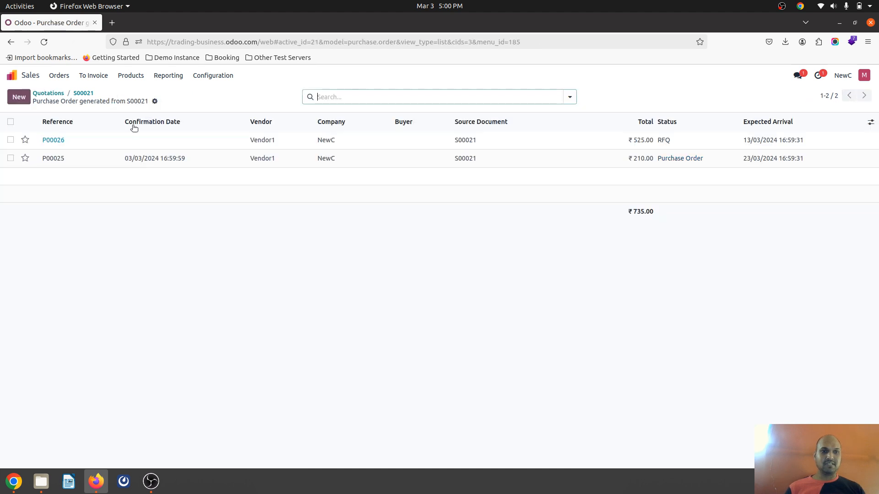
left_click(53, 140)
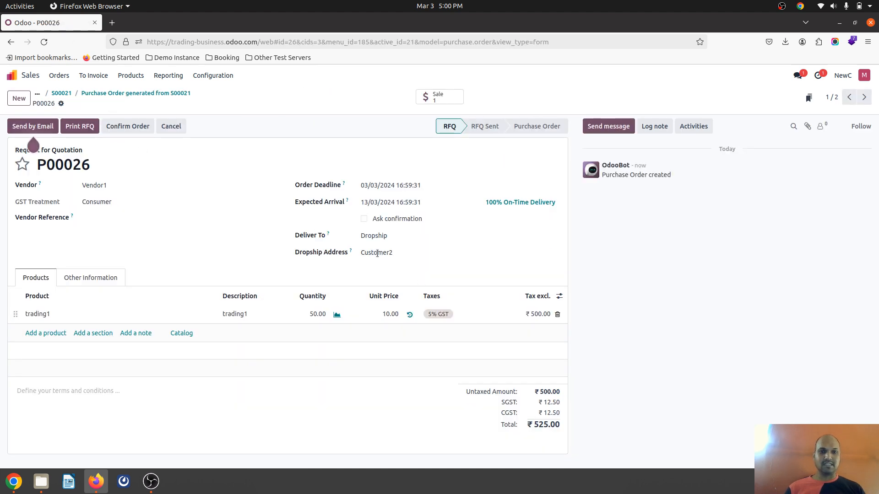
mouse_move(274, 225)
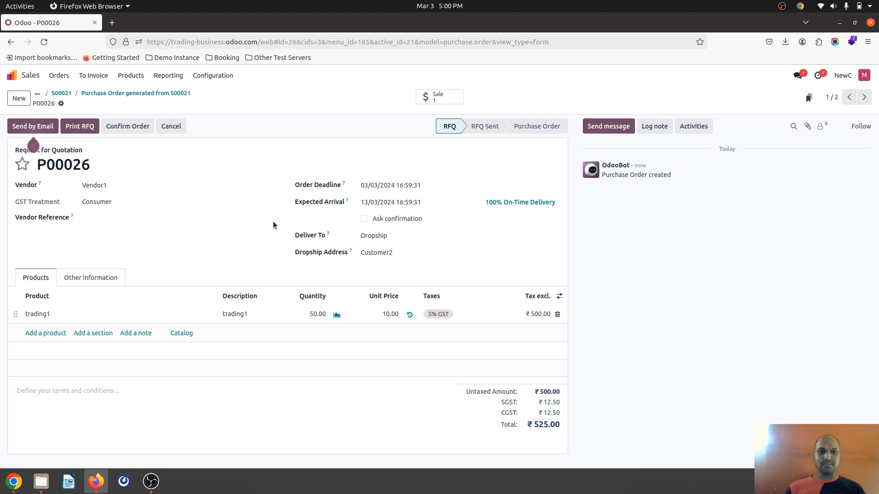
left_click(127, 126)
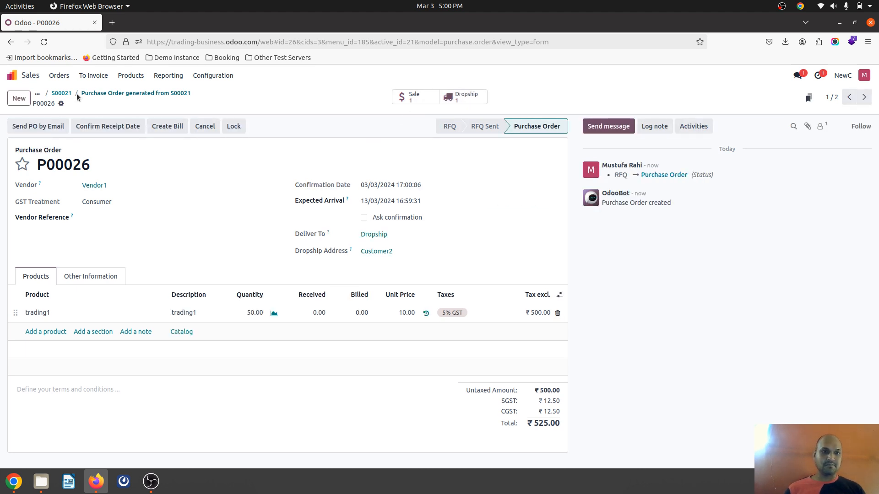
left_click(61, 93)
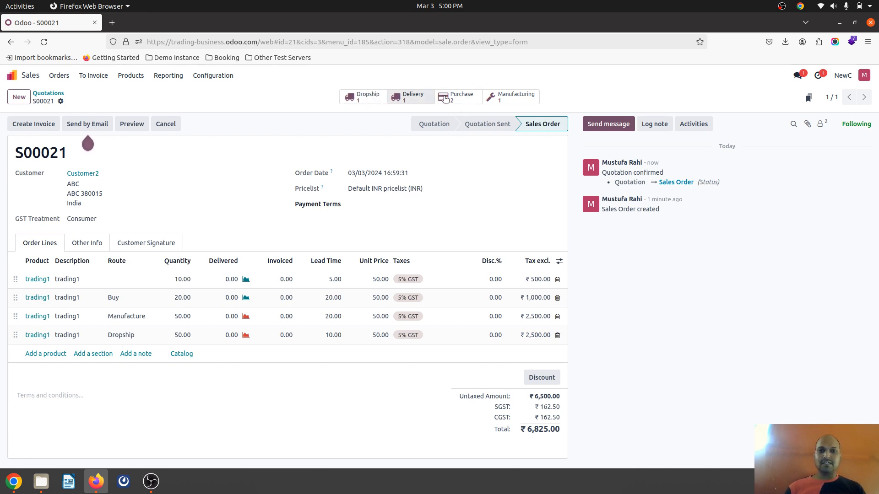
Confirm manufacturing order NewC/MO/00004 for 50 trading1 and produce it without components.
left_click(458, 95)
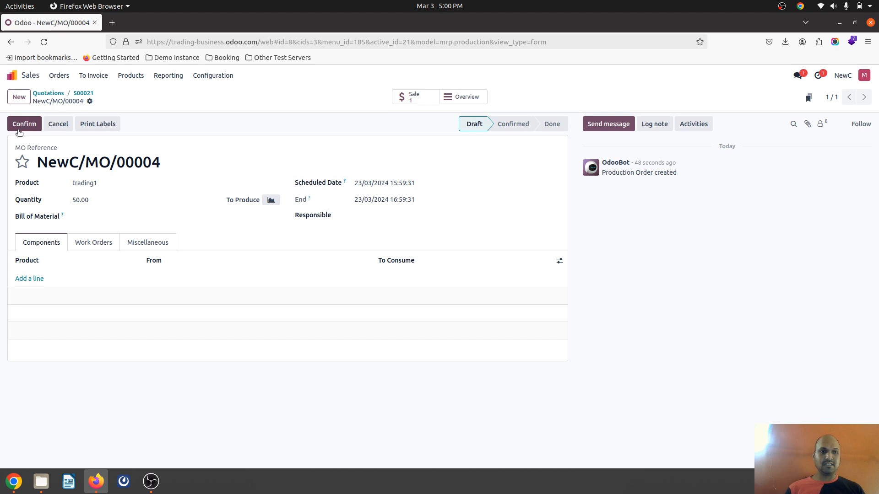
left_click(24, 124)
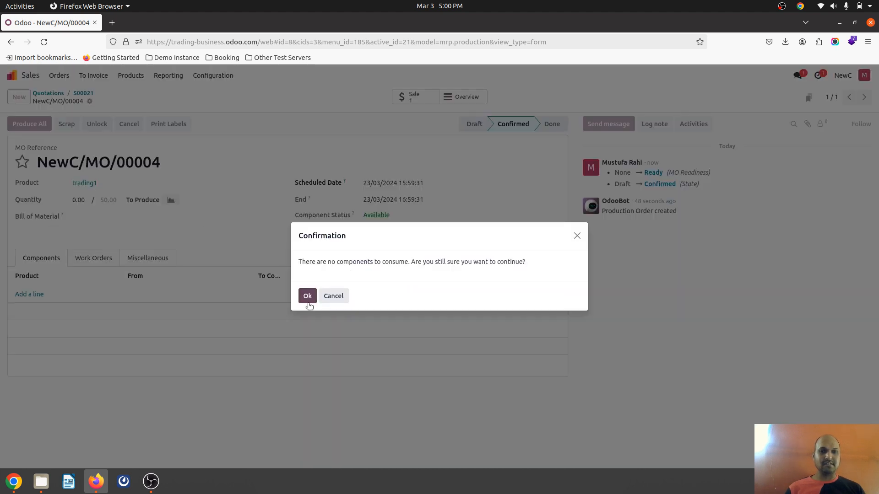
left_click(307, 296)
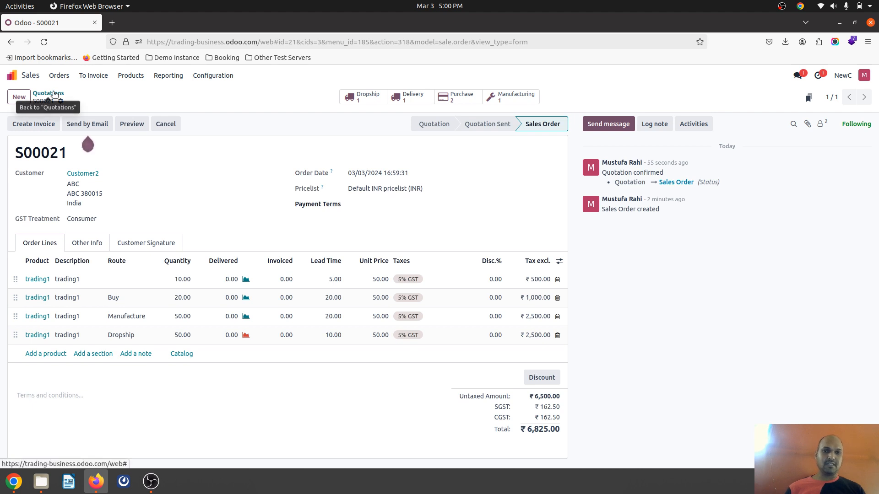
mouse_move(245, 267)
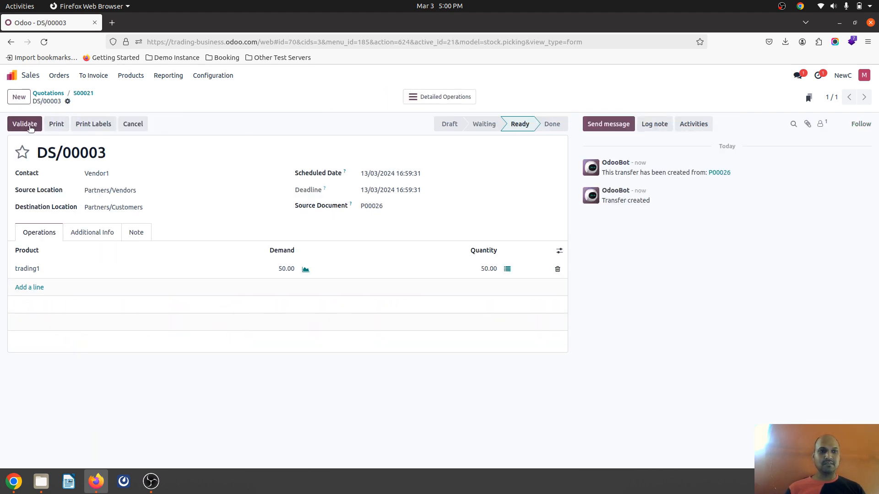
Validate dropship transfer DS/00003 for 50 trading1 and return to S00021.
left_click(24, 124)
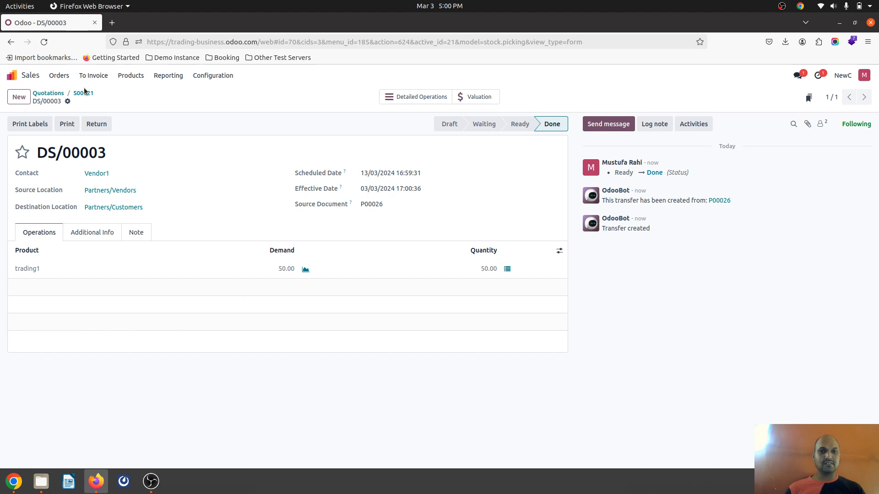
left_click(82, 93)
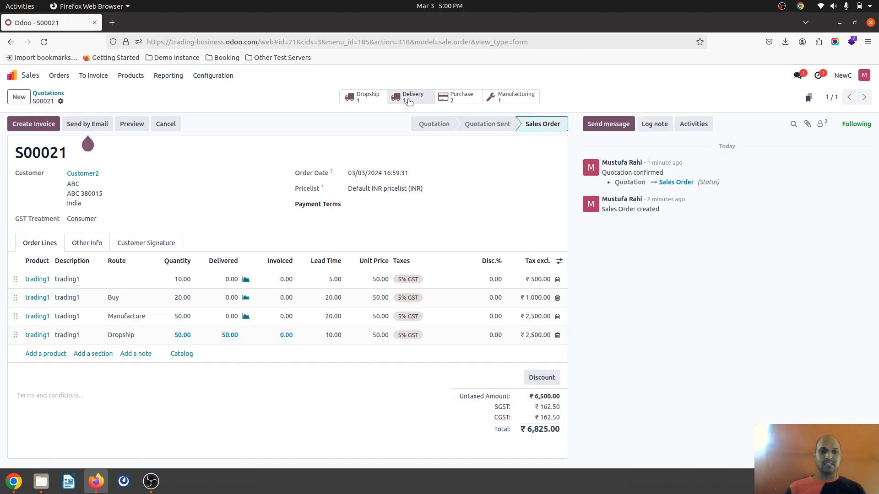
left_click(413, 96)
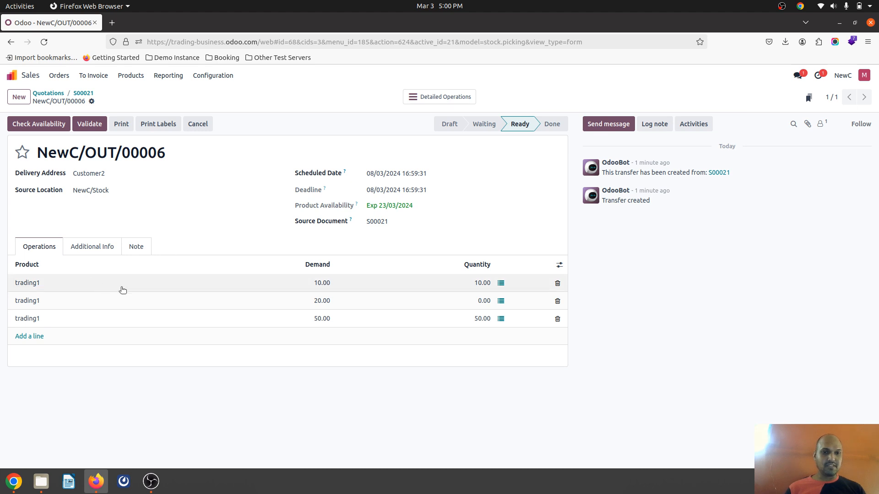
mouse_move(321, 282)
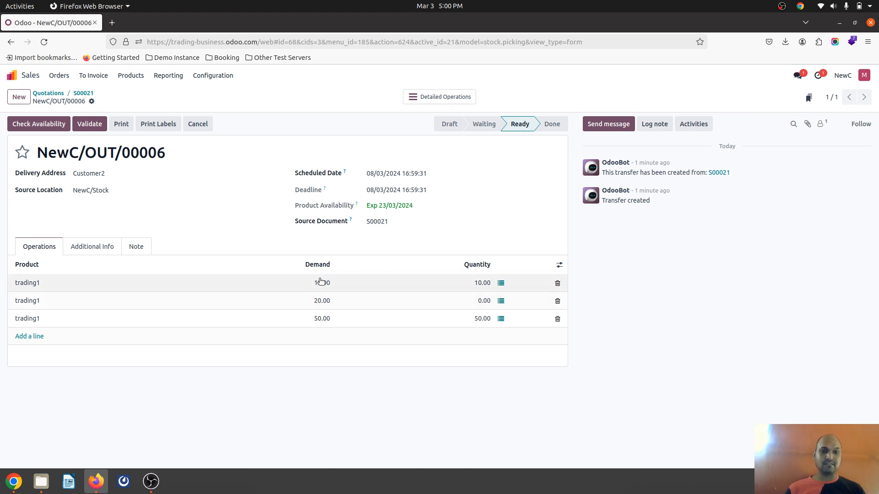
mouse_move(322, 300)
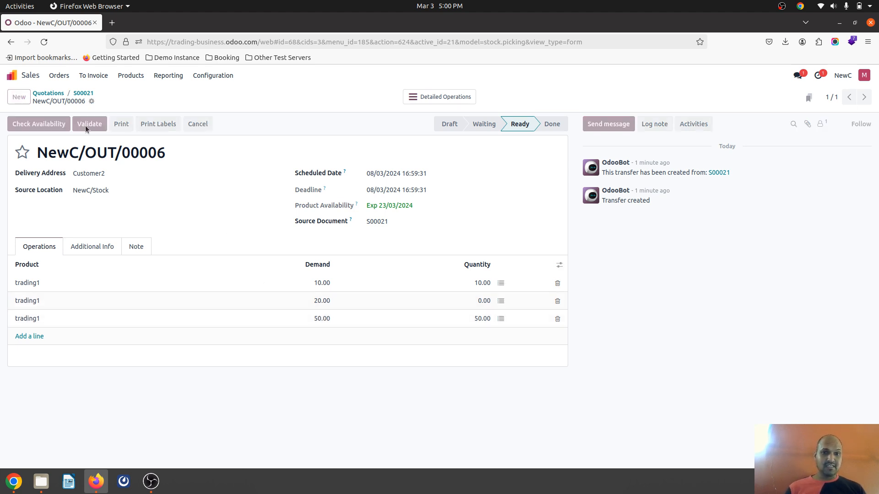
left_click(90, 124)
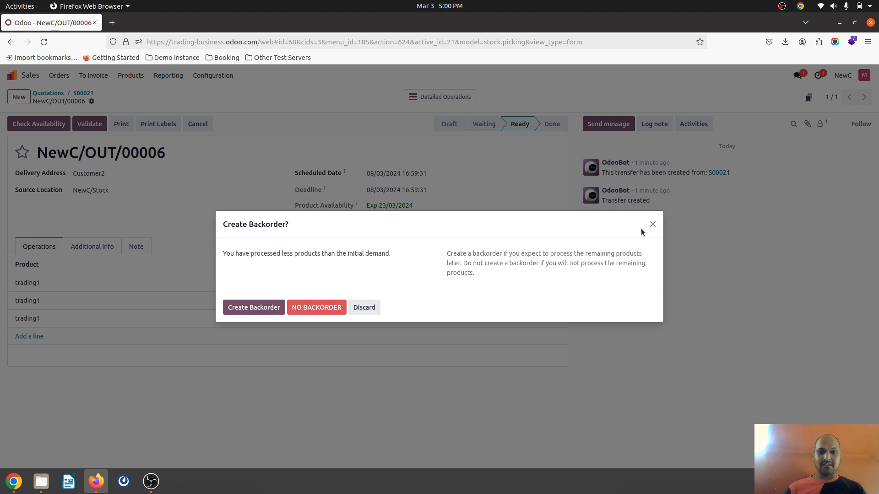
left_click(317, 307)
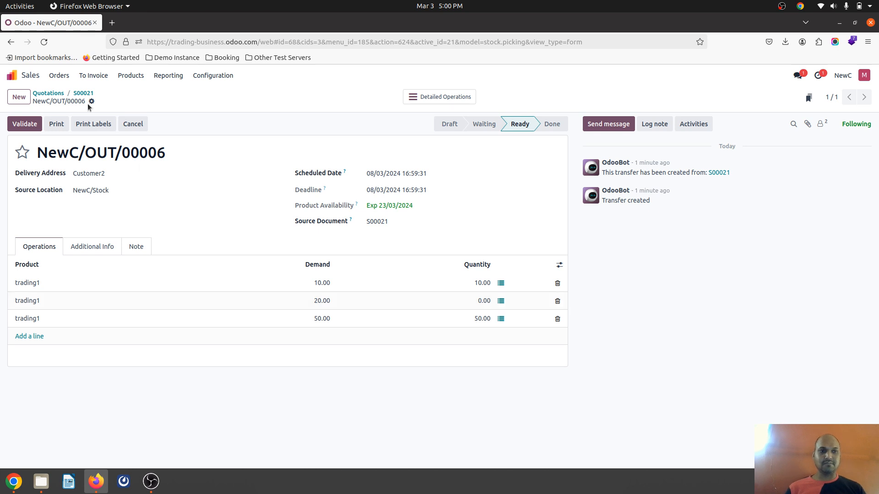
left_click(83, 93)
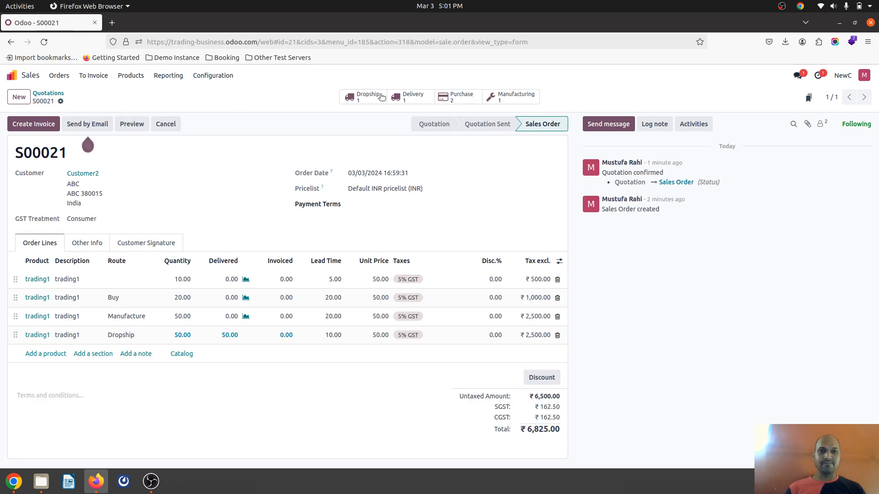
Receive the products of P00025, then open delivery NewC/OUT/00006 from S00021.
left_click(457, 97)
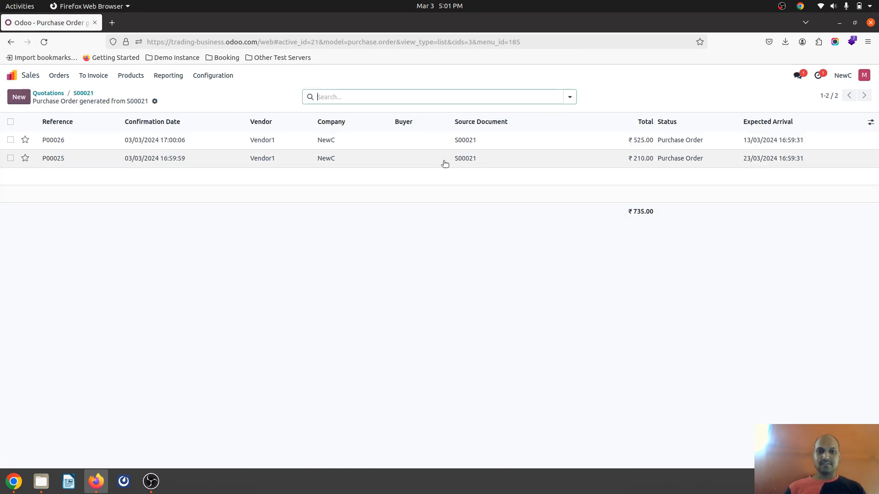
left_click(52, 158)
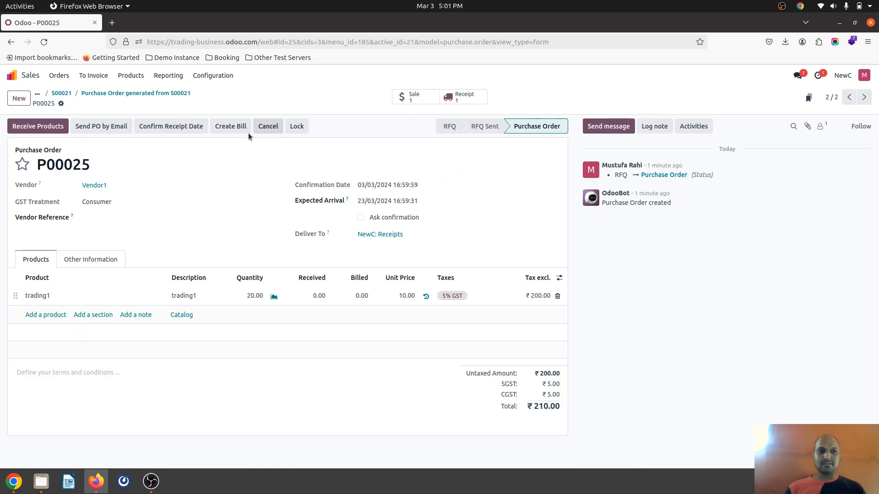
mouse_move(37, 127)
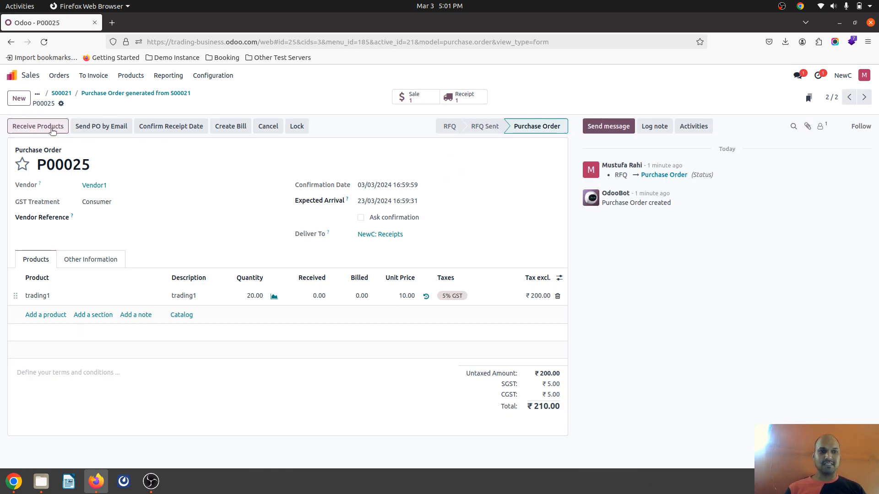
left_click(37, 126)
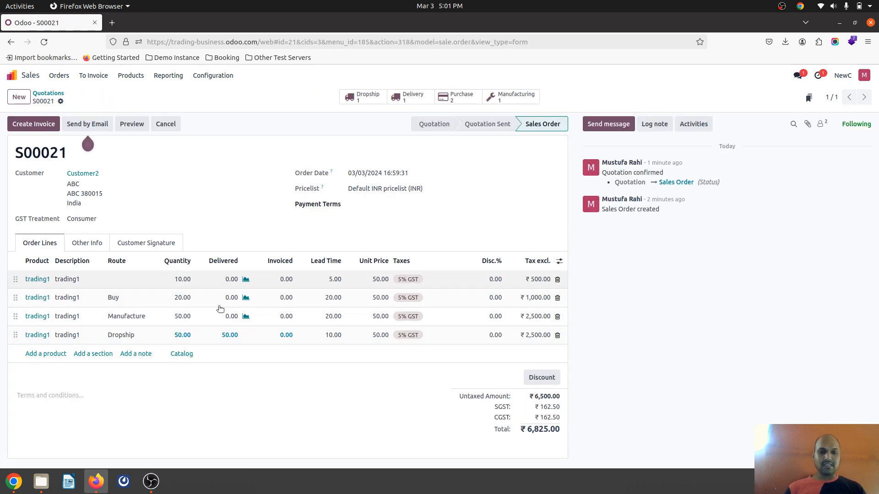
left_click(410, 95)
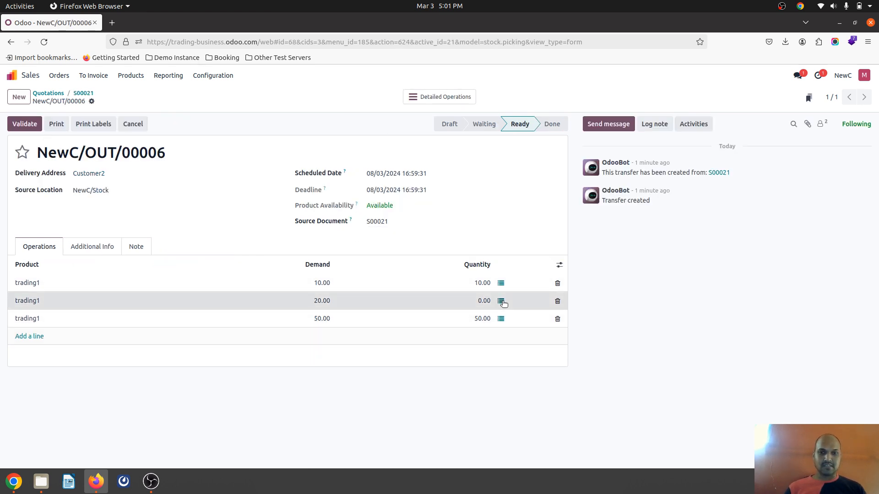
Inspect the 20-unit delivery line without changes, then reopen S00021's delivery NewC/OUT/00006.
left_click(500, 300)
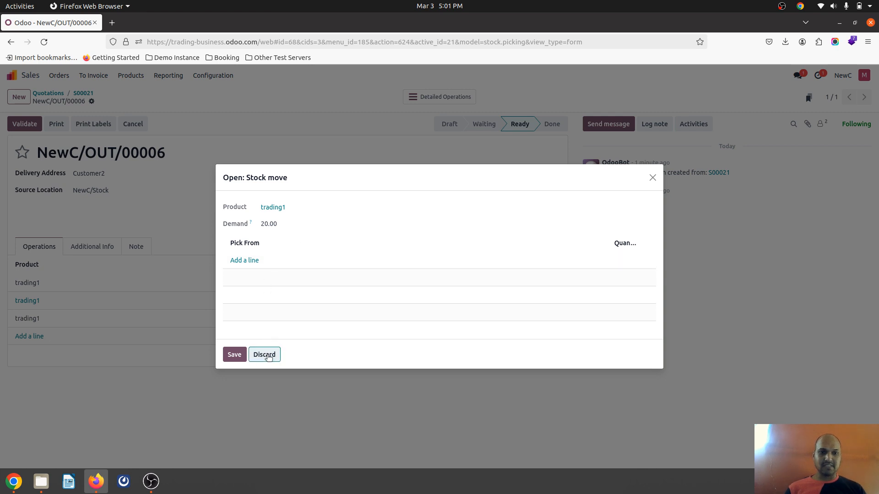
left_click(264, 354)
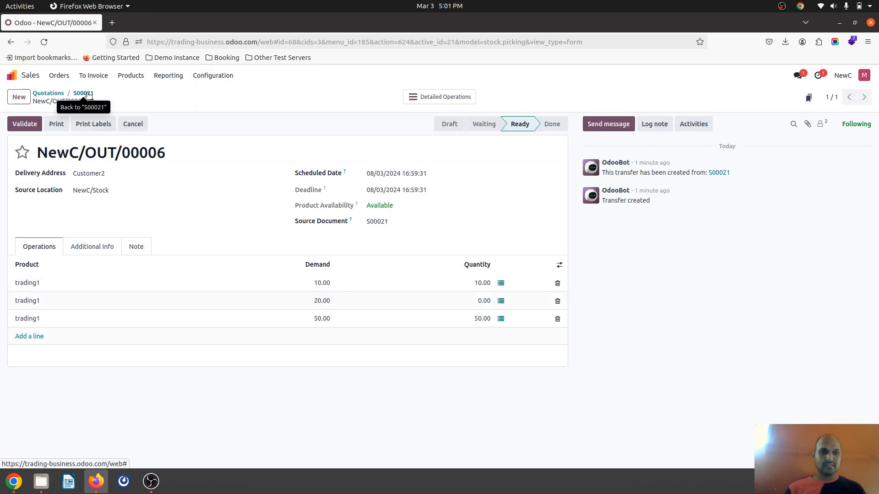
left_click(82, 93)
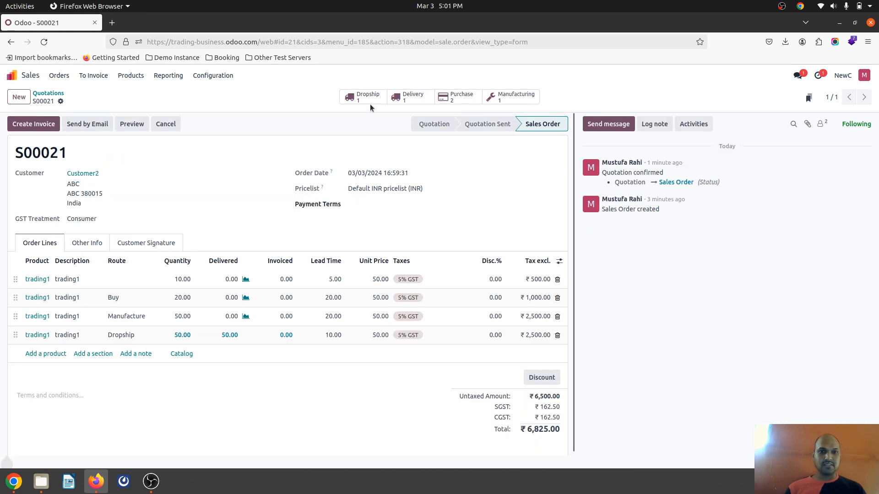
left_click(363, 96)
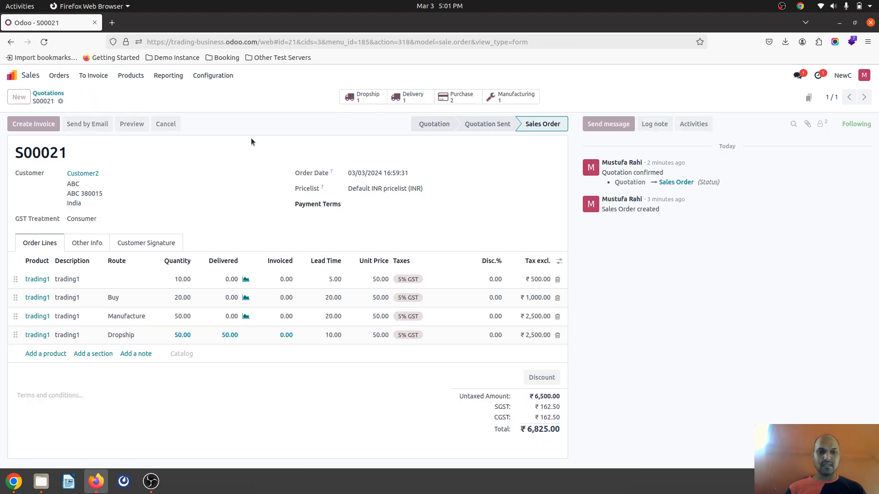
Enter picked quantities 10 and 20, validate NewC/OUT/00006, and return to S00021.
left_click(410, 96)
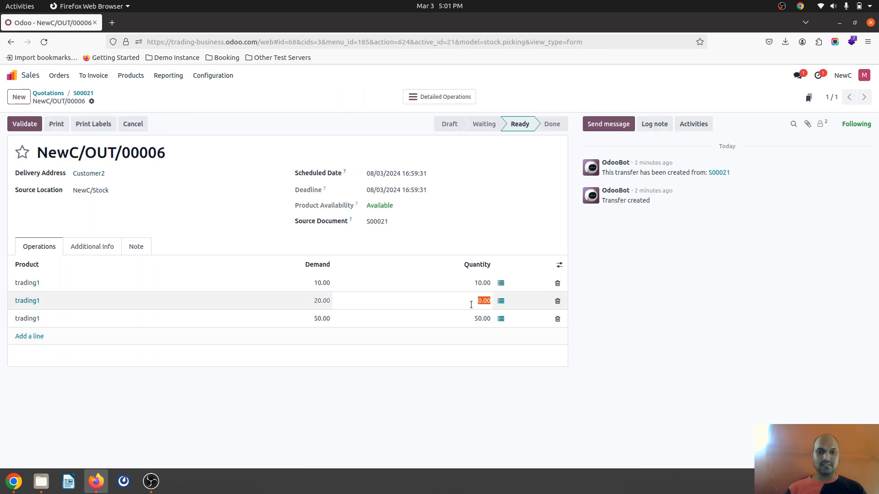
type("10")
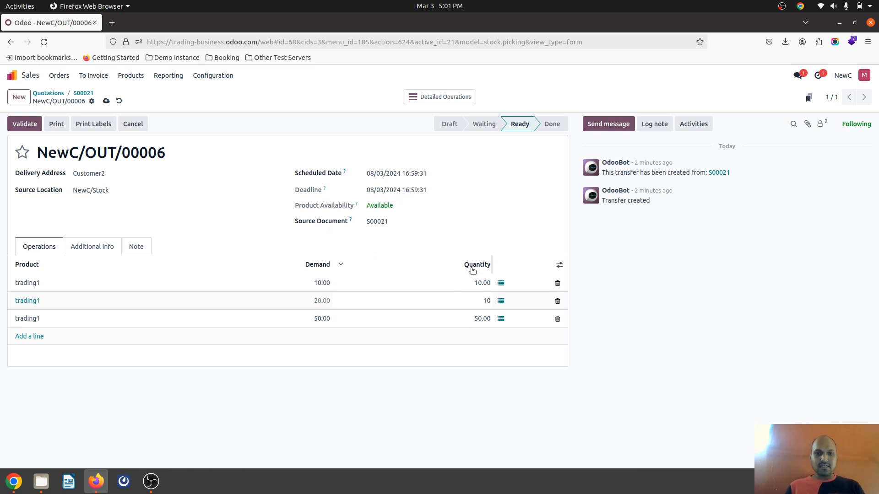
type("20.00")
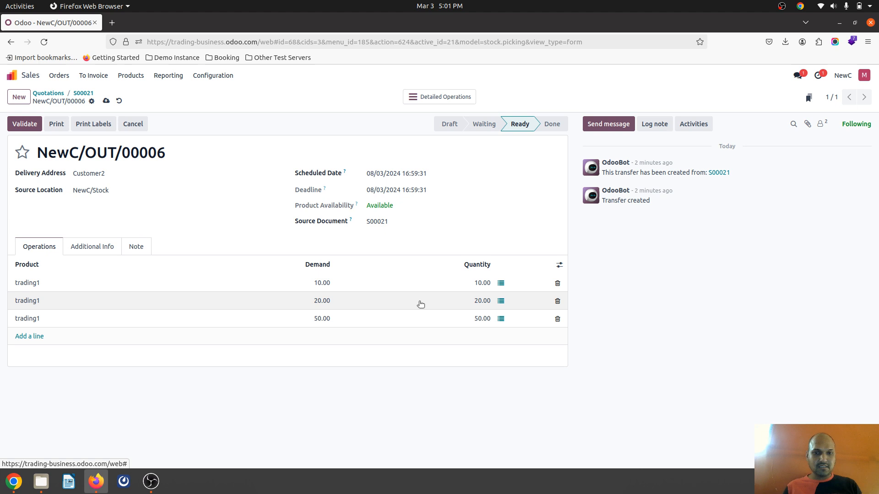
left_click(559, 265)
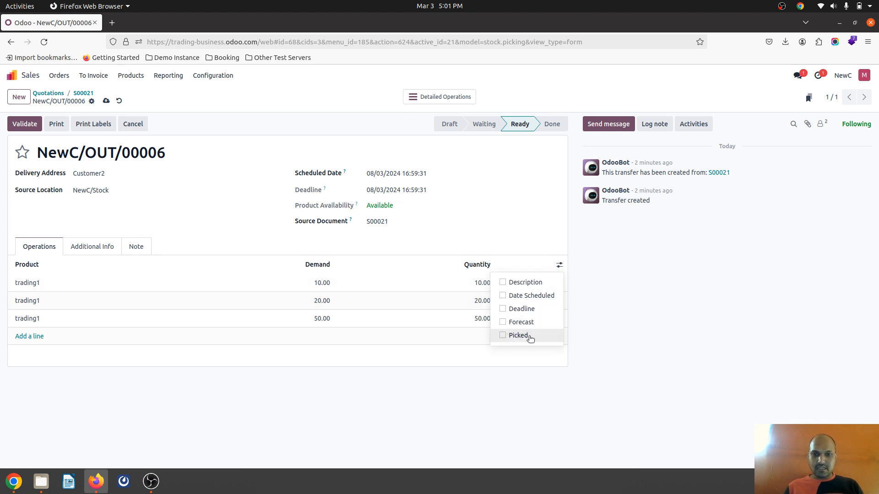
left_click(518, 335)
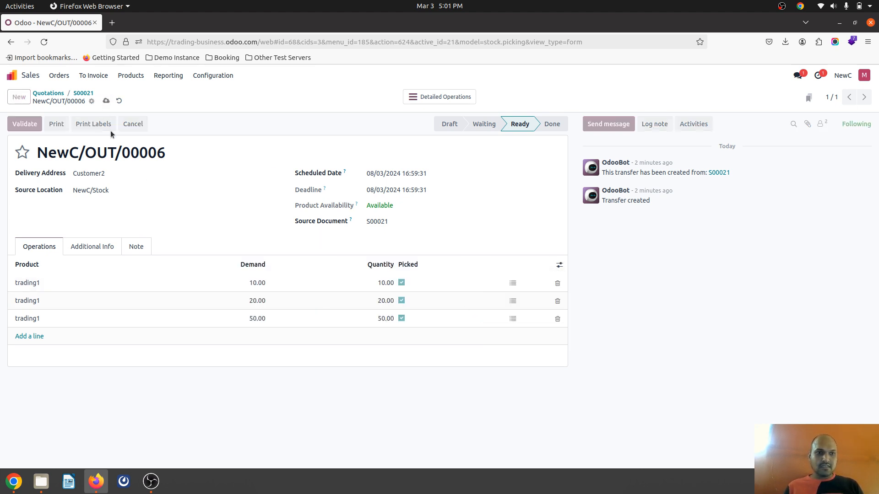
left_click(24, 124)
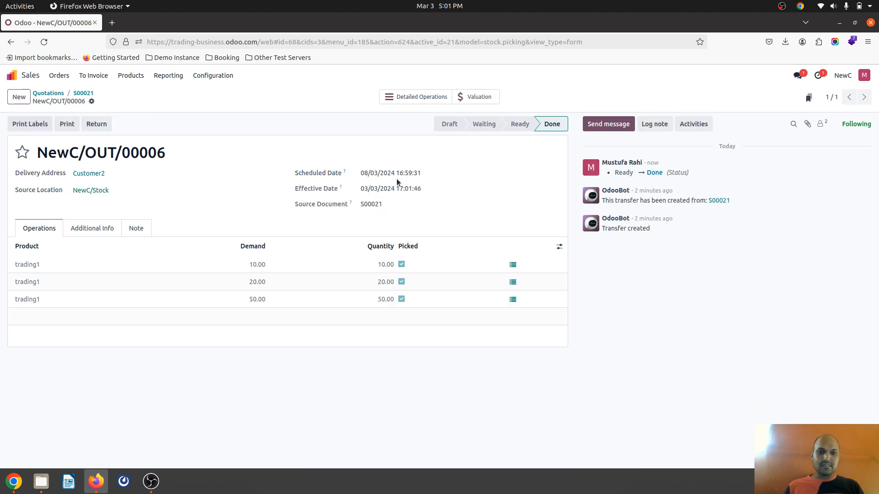
mouse_move(83, 93)
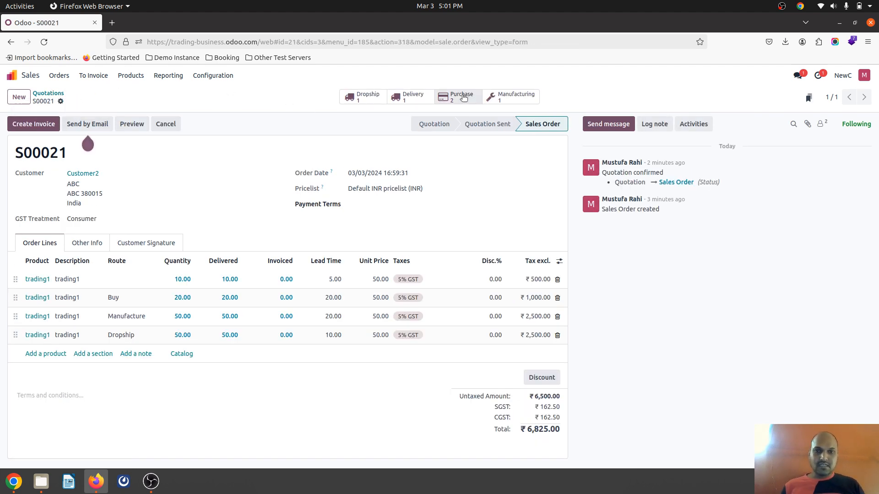
left_click(459, 96)
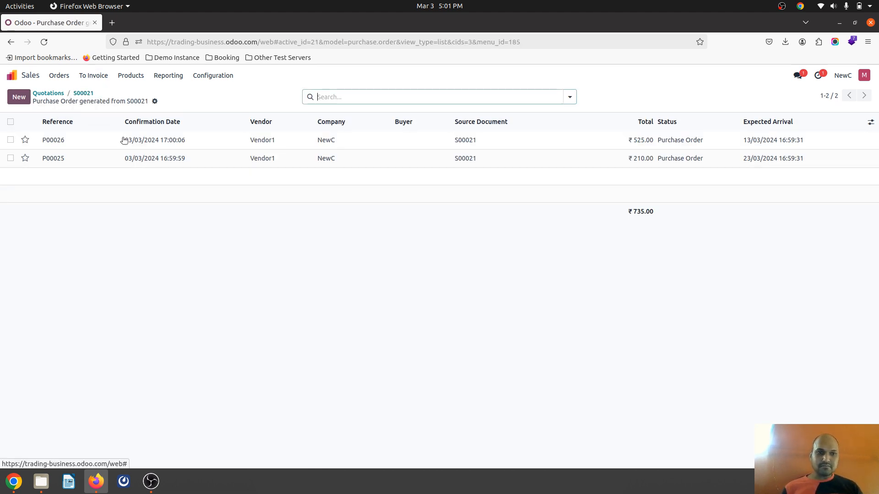
left_click(53, 158)
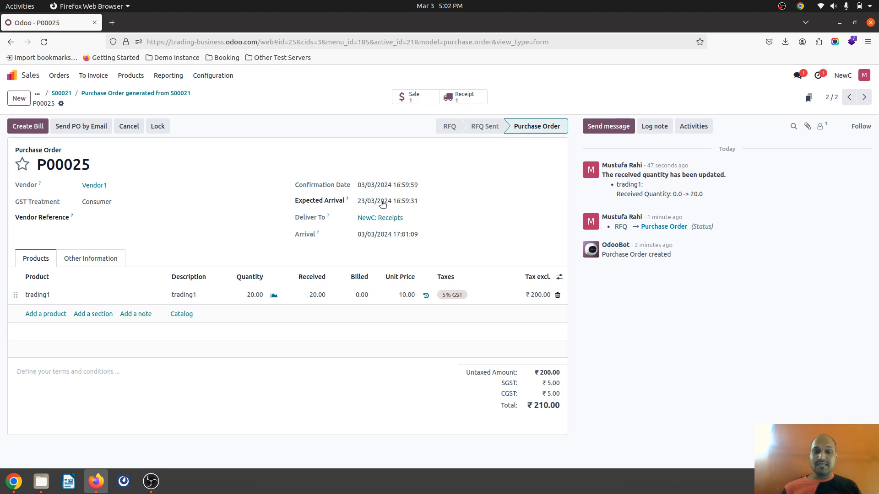
mouse_move(569, 79)
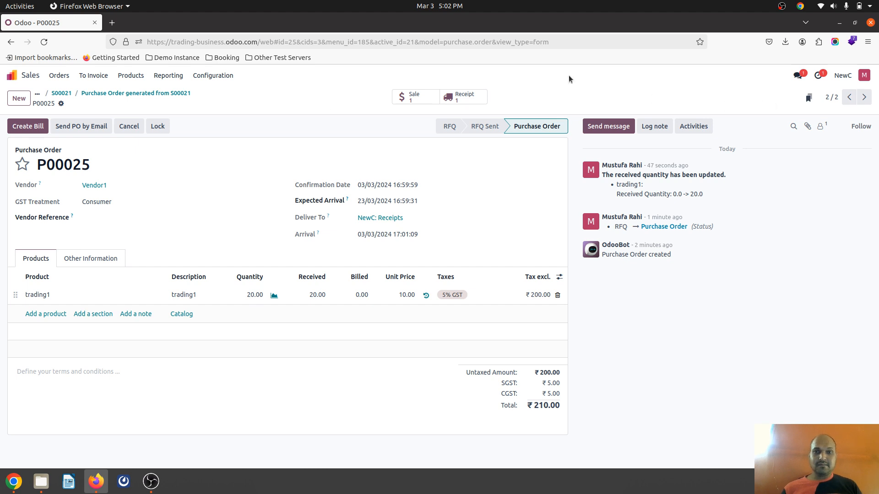
left_click(849, 97)
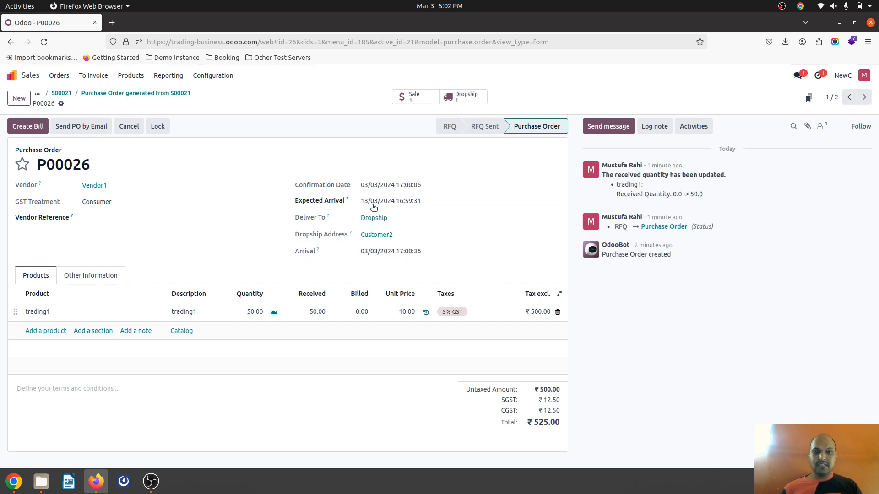
mouse_move(374, 203)
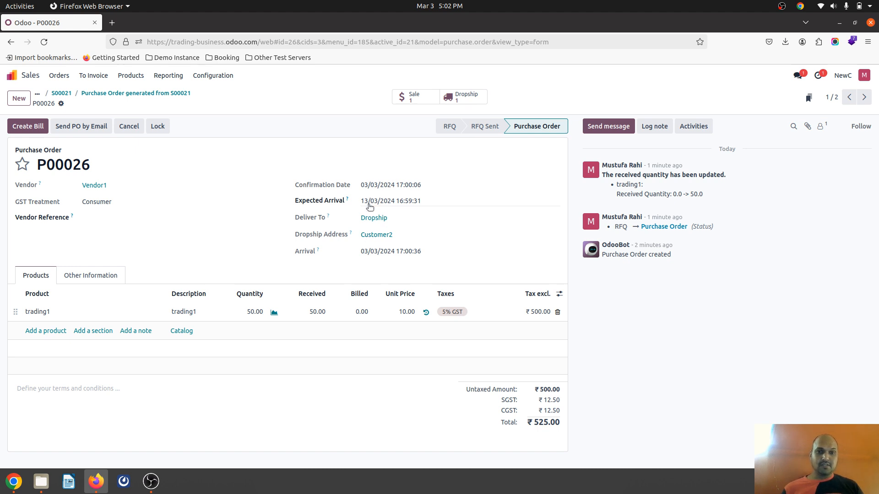
mouse_move(62, 93)
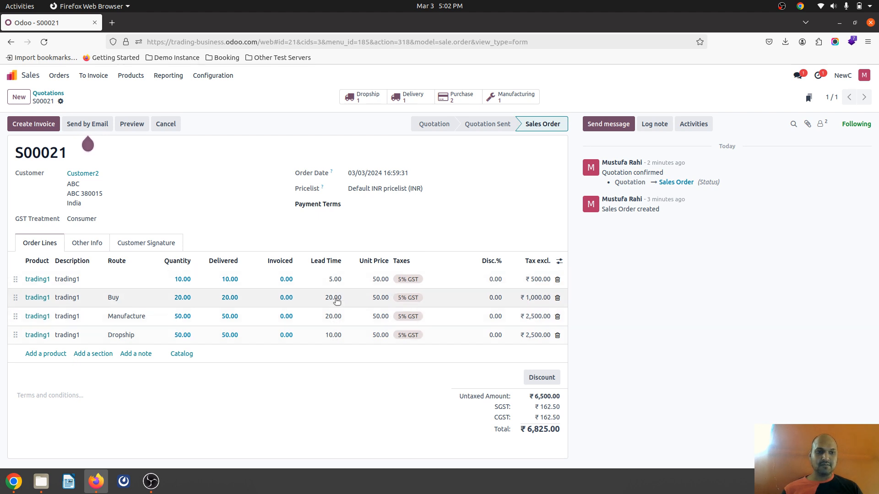
mouse_move(422, 157)
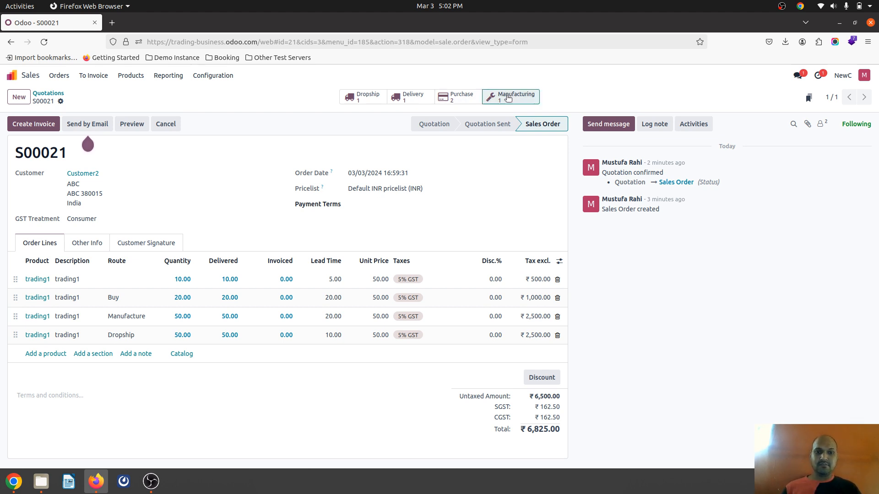
Leave sales order S00021 for Odoo's home apps screen.
left_click(510, 97)
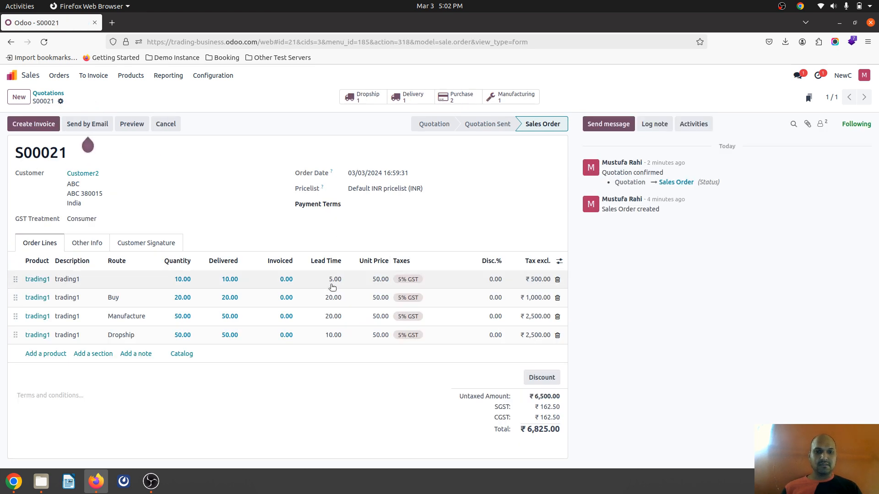
mouse_move(453, 117)
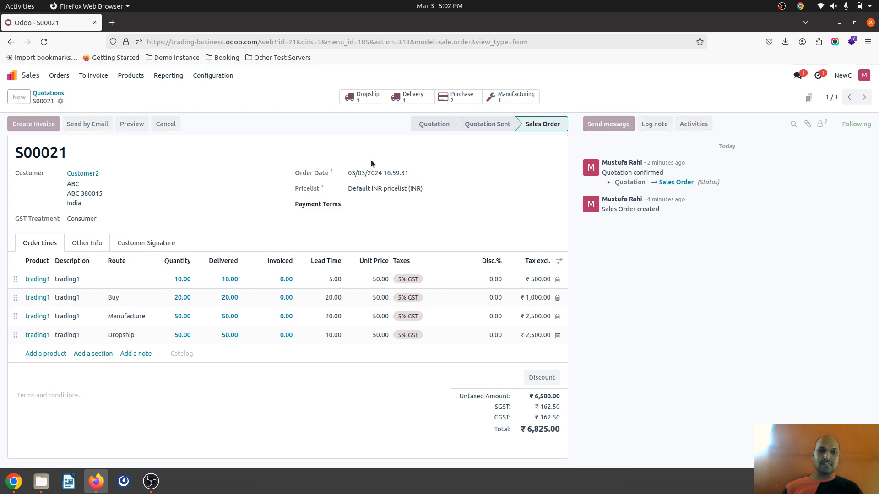
left_click(514, 96)
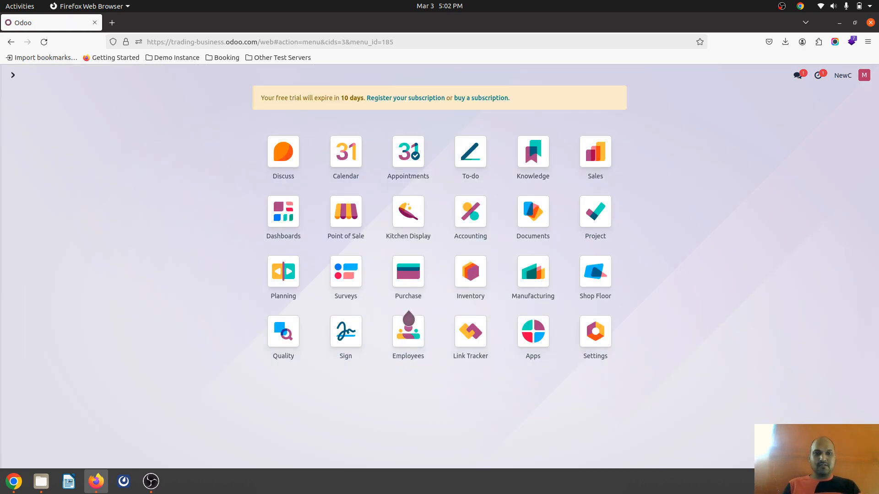
In Manufacturing, clear the To Do filter and open NewC/MO/00004 to review dates.
left_click(532, 272)
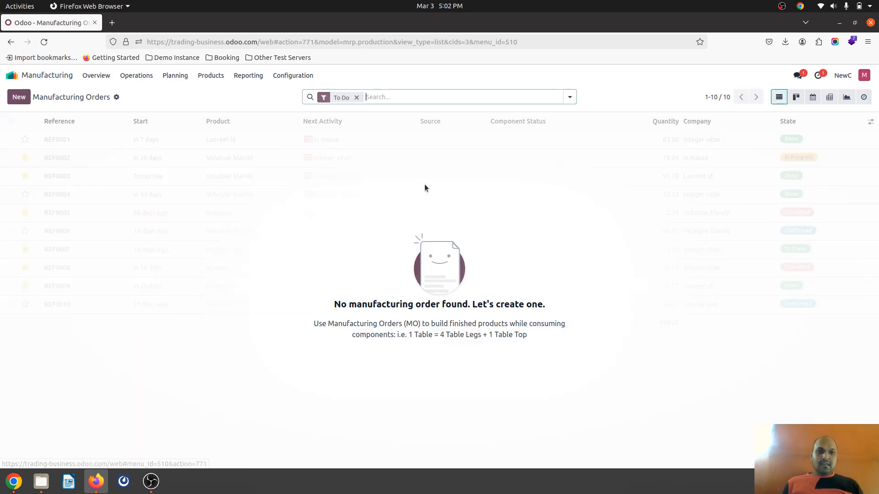
left_click(357, 97)
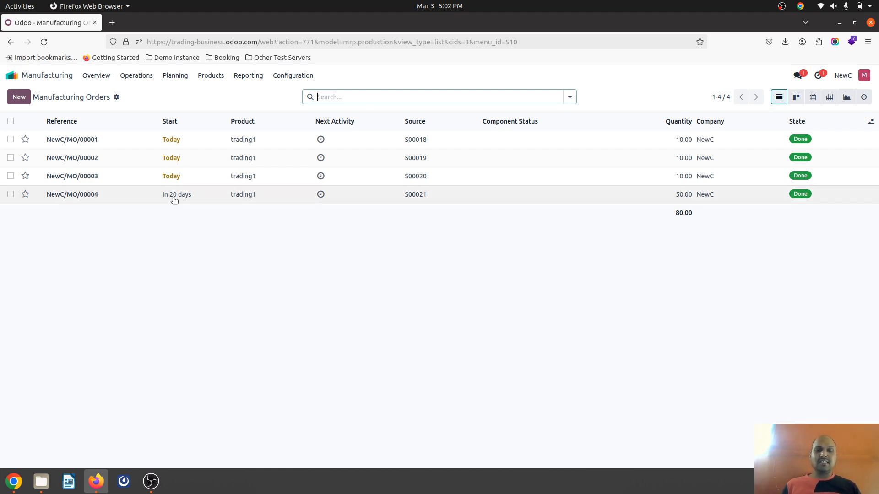
mouse_move(177, 194)
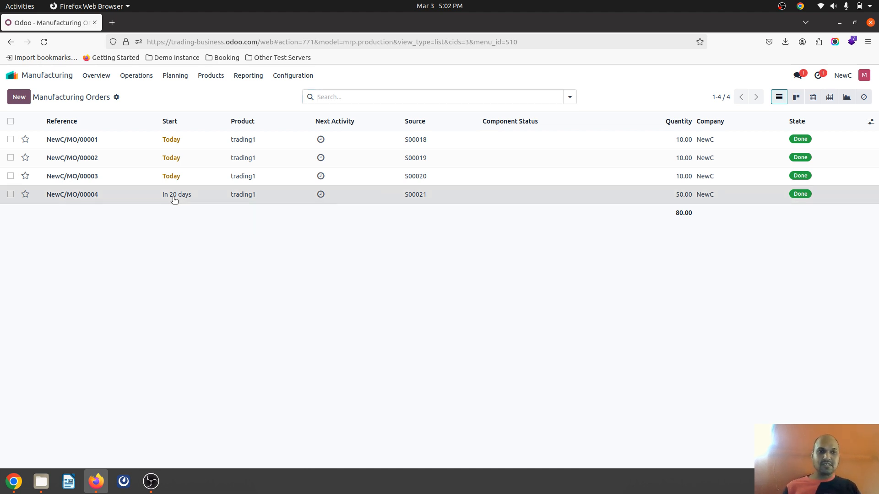
left_click(71, 194)
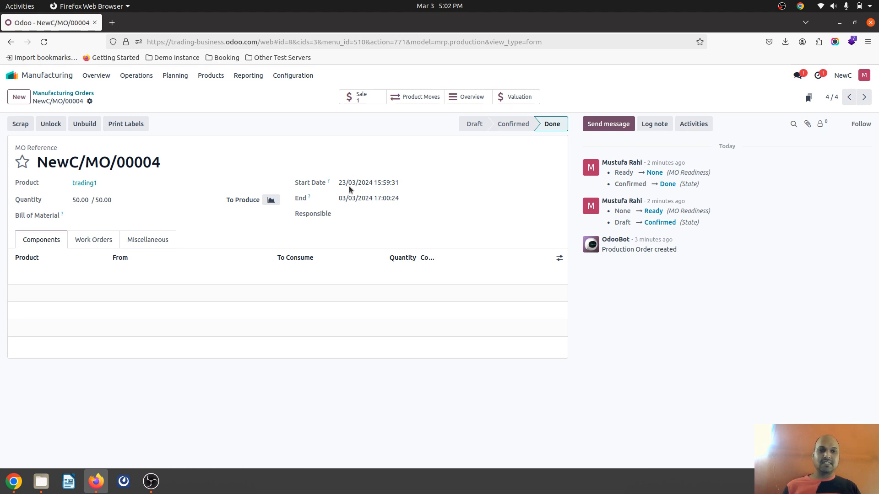
mouse_move(95, 75)
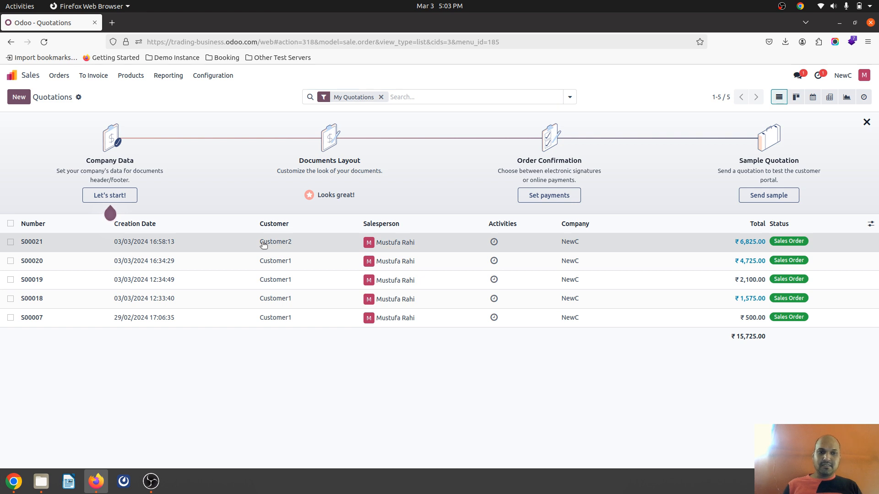
Open S00021 from the Sales quotations list to confirm all four lines delivered.
left_click(32, 242)
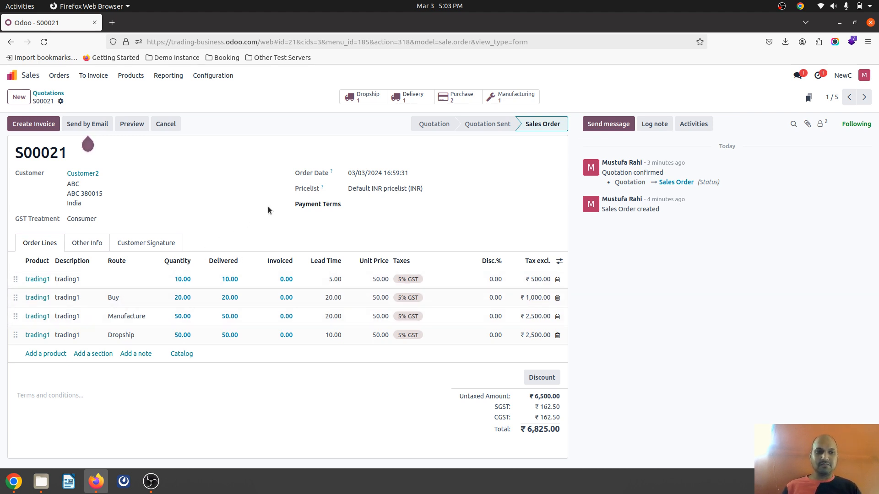
mouse_move(218, 175)
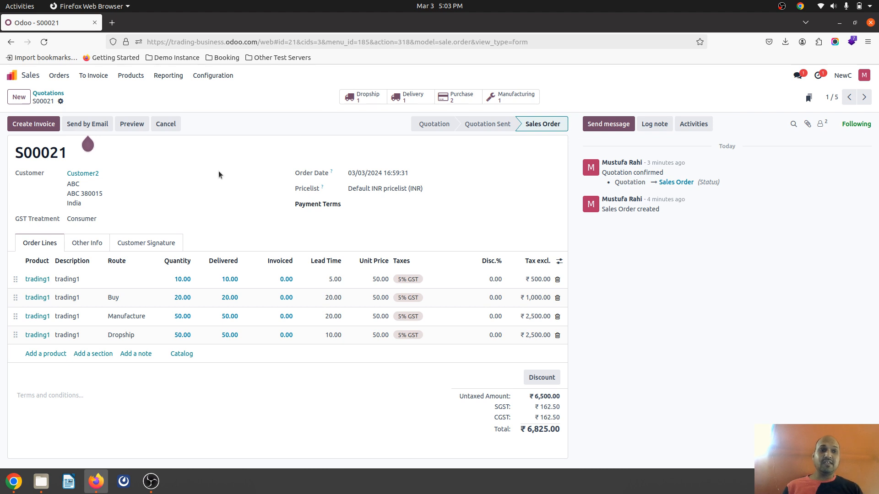
mouse_move(471, 227)
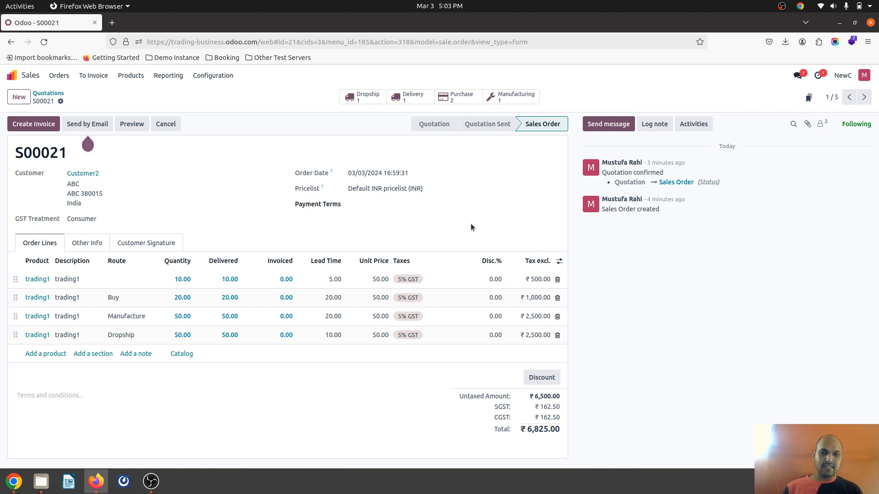
mouse_move(297, 152)
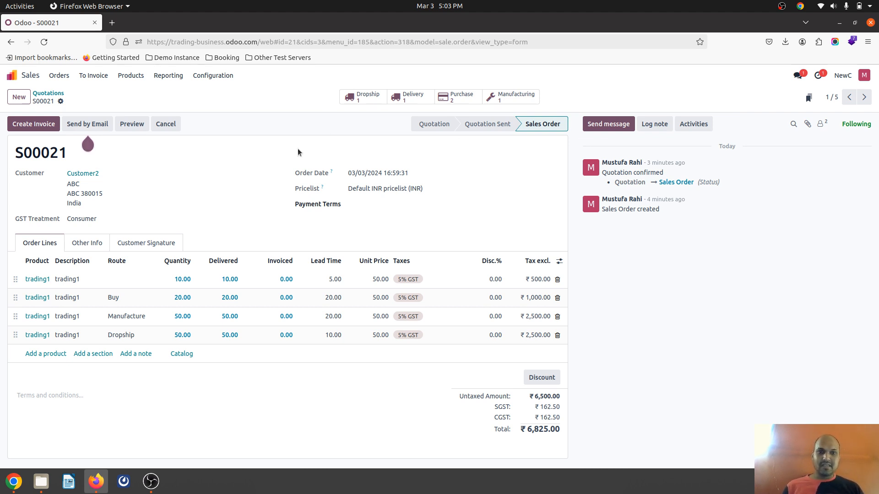
mouse_move(573, 123)
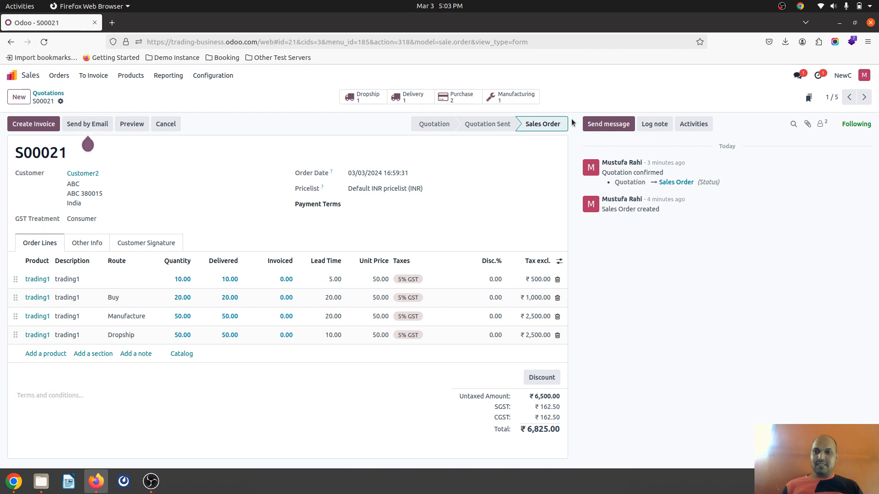